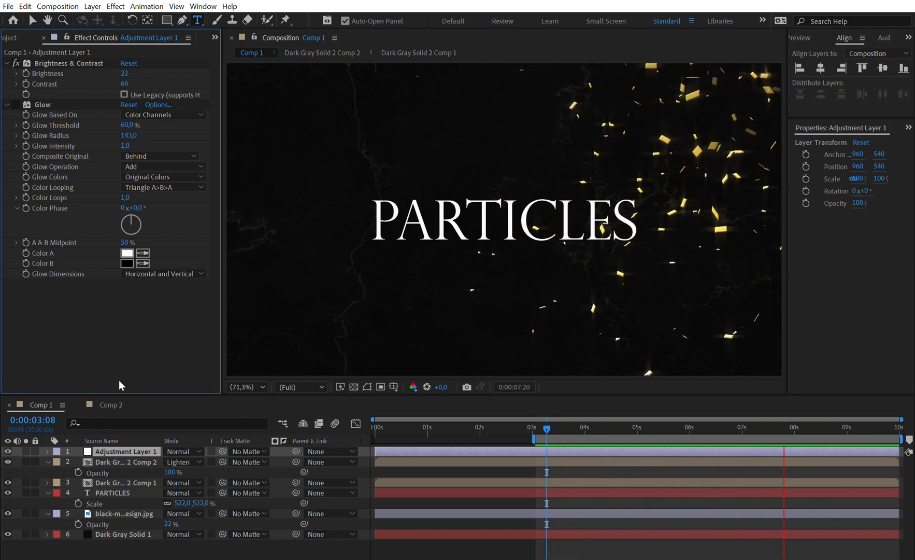
Switch to Comp 2 and duplicate its Dark Gray Solid 3 layer.
{"action": "left_click", "coordinate": [110, 404]}
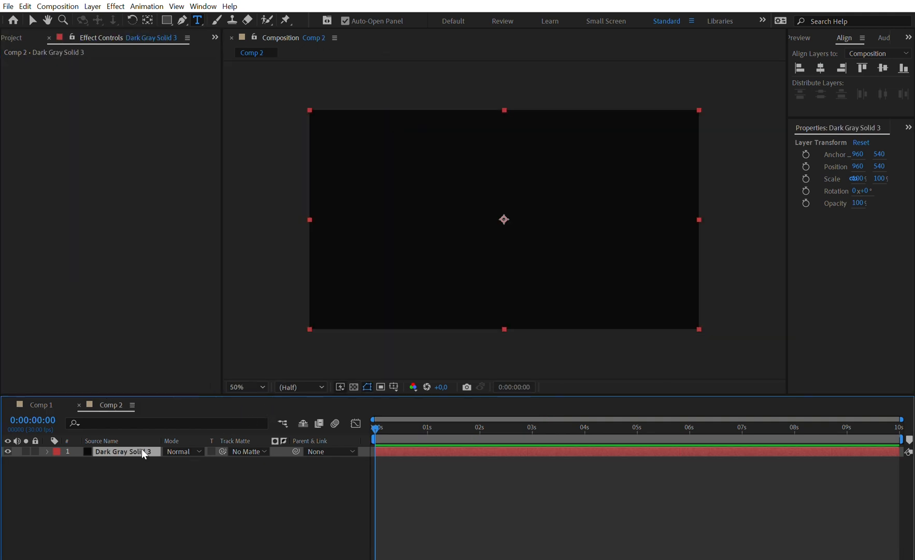
{"action": "mouse_move", "coordinate": [142, 443]}
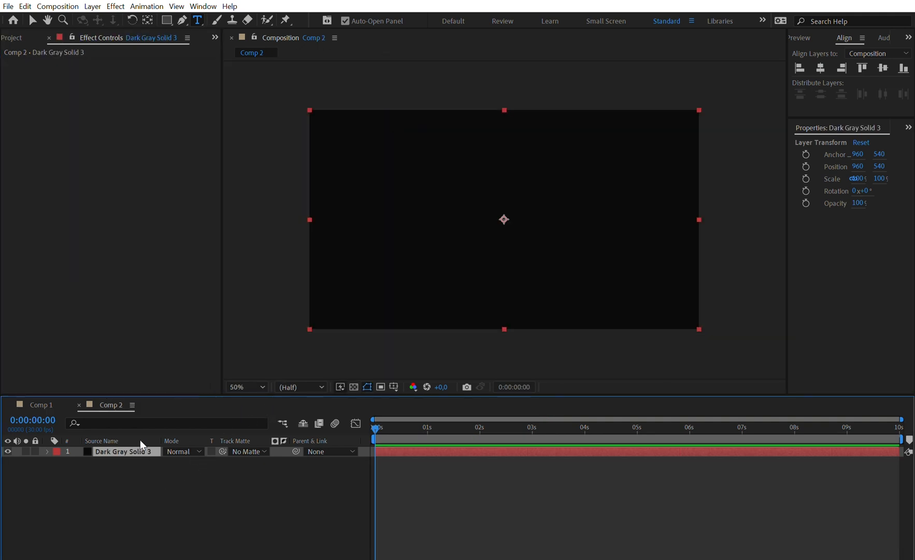
{"action": "mouse_move", "coordinate": [173, 465]}
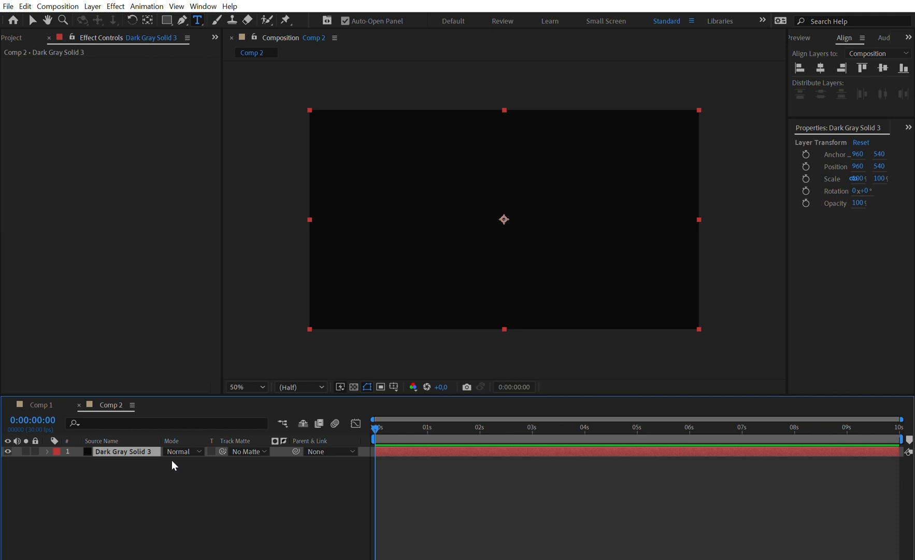
{"action": "left_click", "coordinate": [165, 423]}
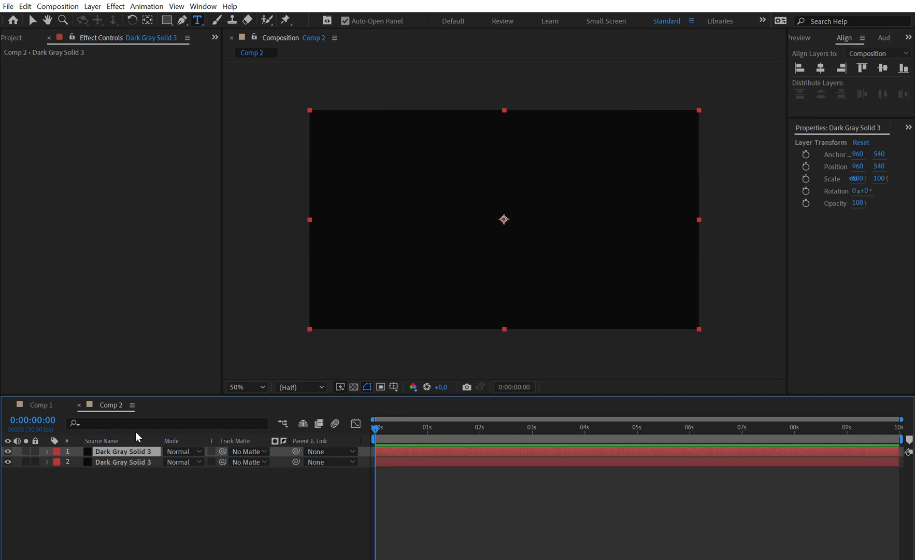
Apply CC Particle World to the top solid, checking Comp 1 for reference.
{"action": "left_click", "coordinate": [101, 441]}
{"action": "type", "text": "cross"}
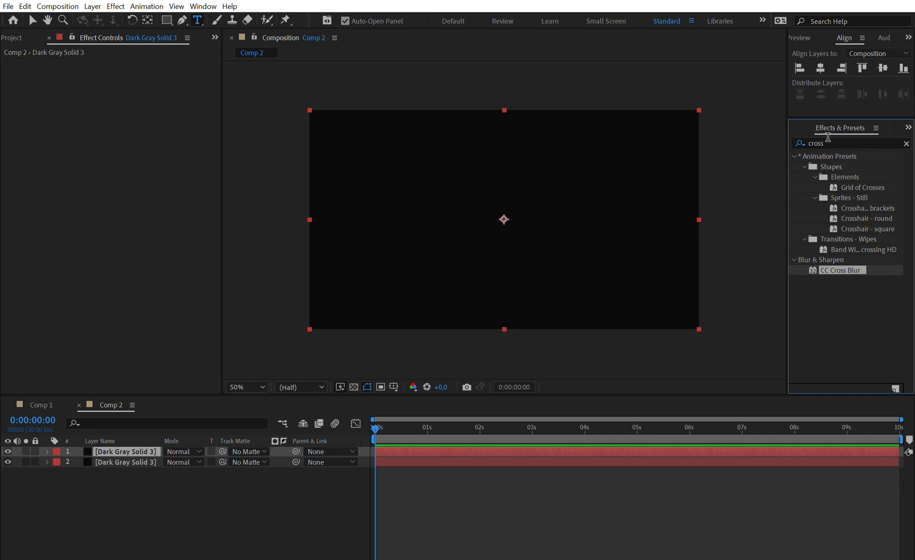
{"action": "left_click", "coordinate": [905, 144]}
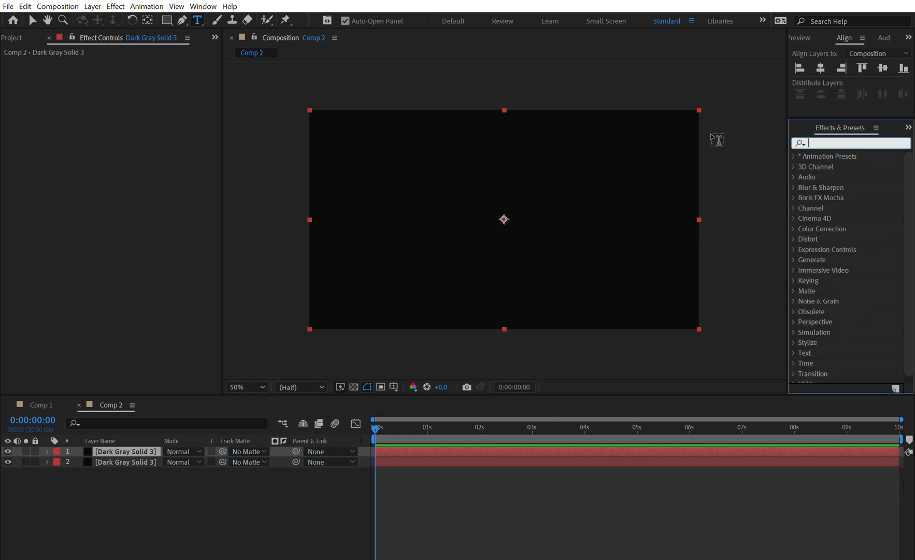
{"action": "type", "text": "partic"}
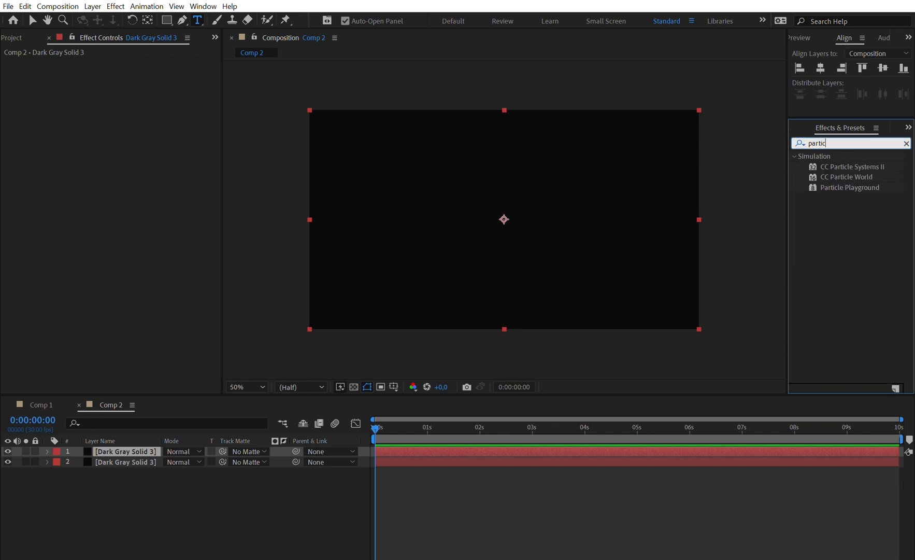
{"action": "double_click", "coordinate": [848, 178]}
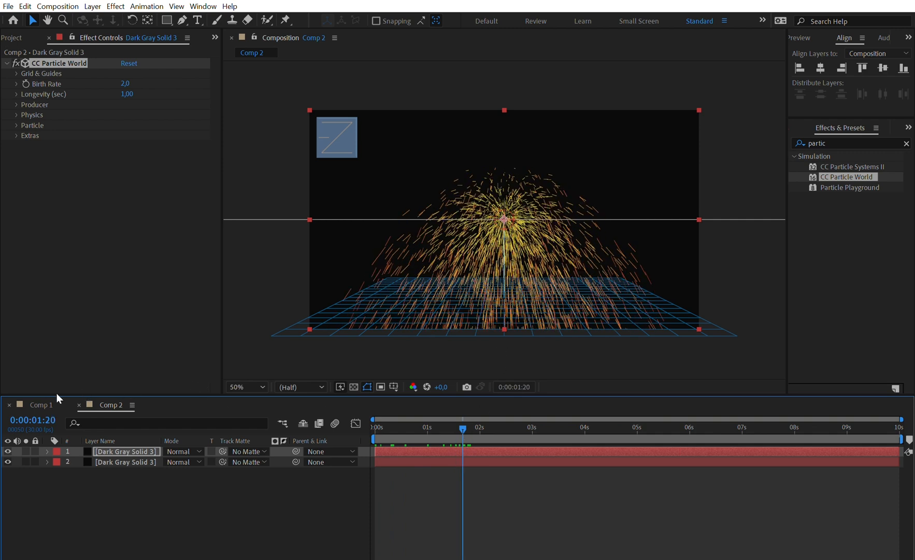
{"action": "left_click", "coordinate": [40, 404]}
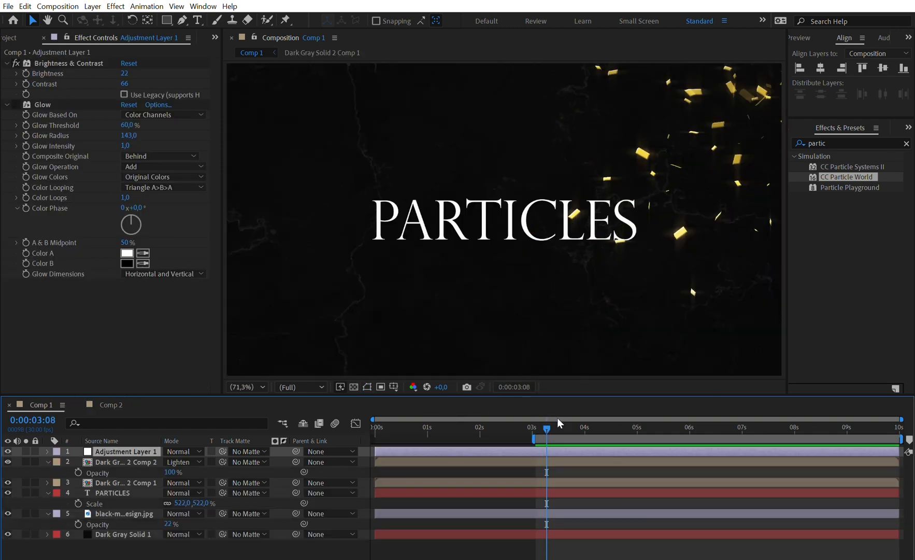
{"action": "left_click", "coordinate": [110, 404]}
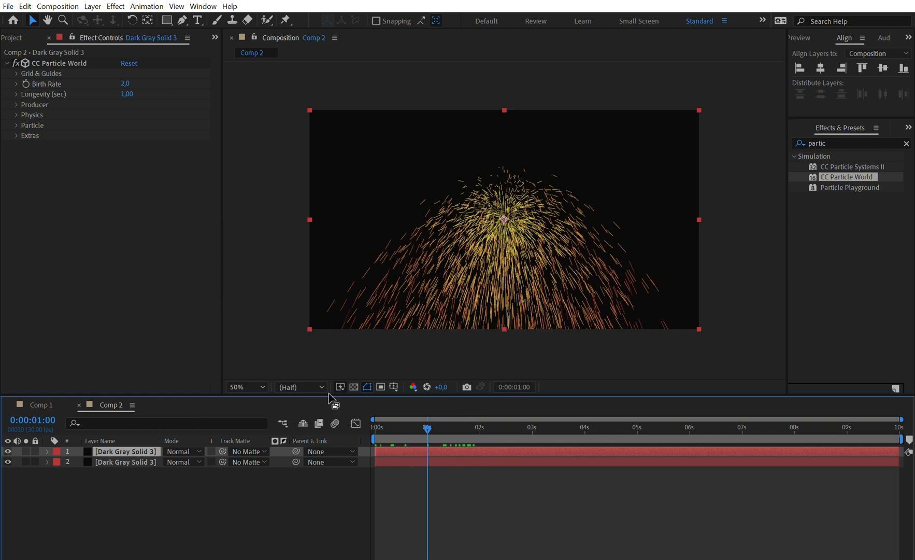
{"action": "mouse_move", "coordinate": [262, 405]}
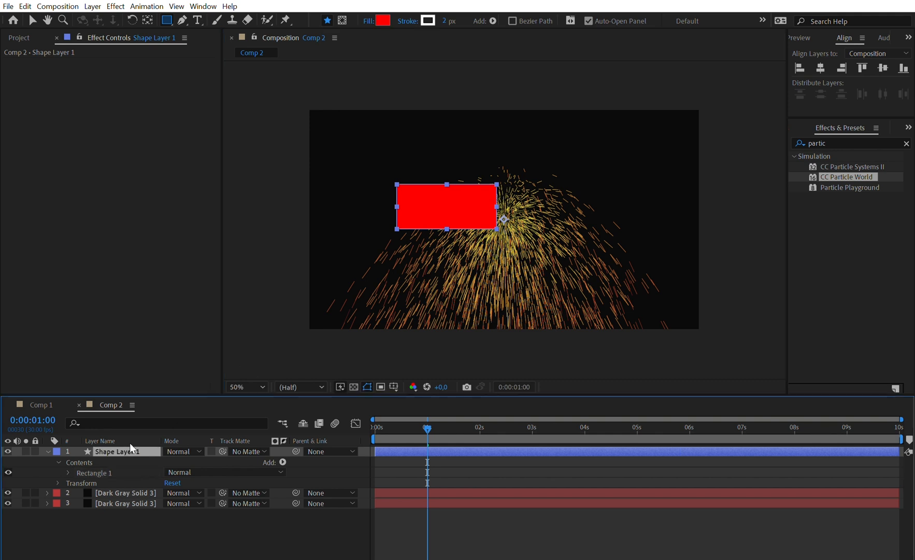
Hide the red rectangle shape layer and reselect the particle solid.
{"action": "left_click", "coordinate": [8, 451]}
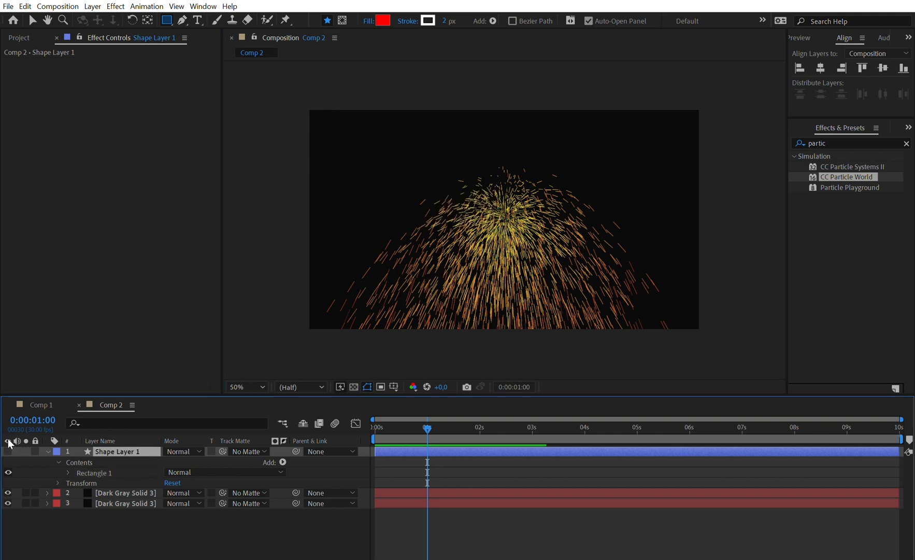
{"action": "left_click", "coordinate": [125, 493]}
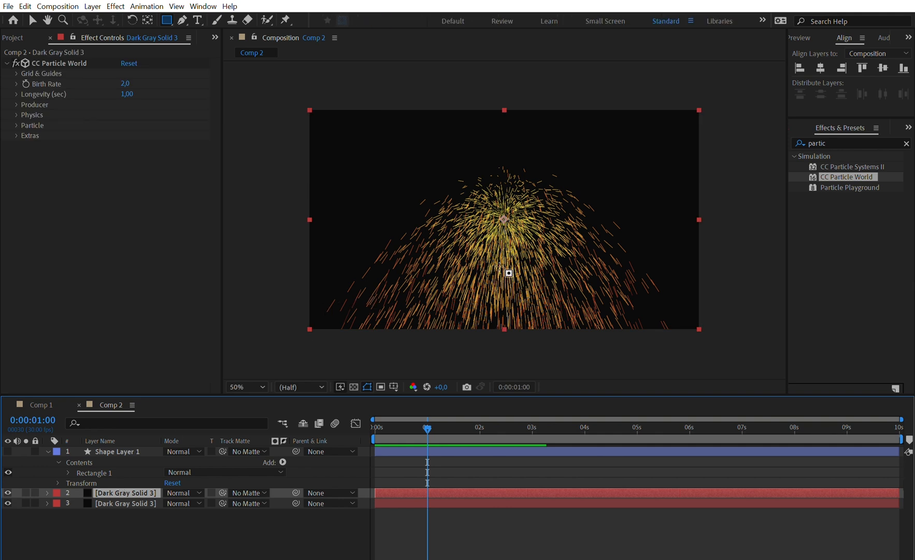
{"action": "mouse_move", "coordinate": [39, 121]}
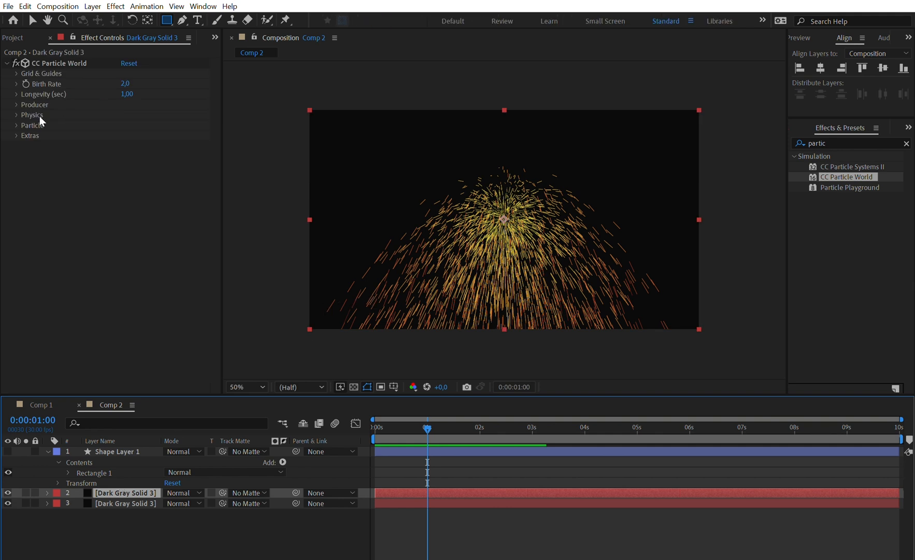
Set Particle Type to Textured QuadPolygon using Shape Layer 1 as texture, sizes 0.5.
{"action": "left_click", "coordinate": [33, 126]}
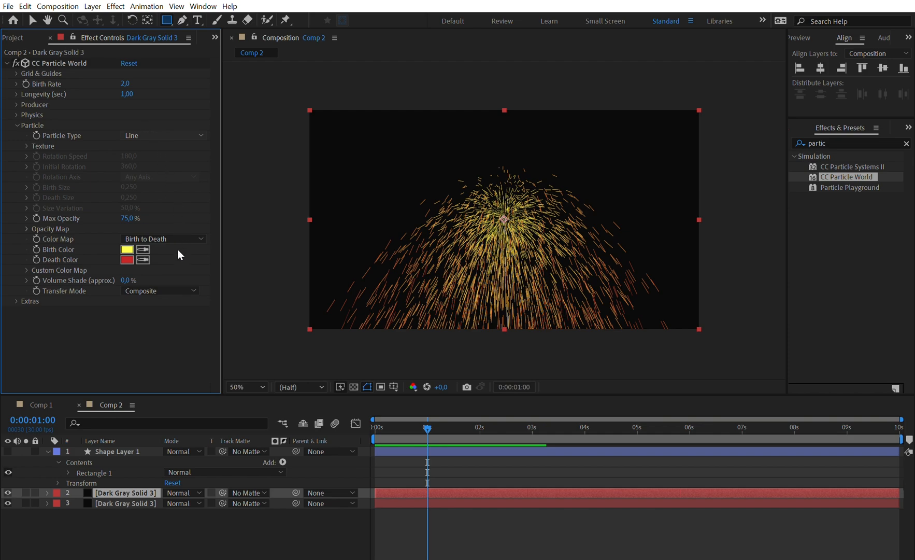
{"action": "left_click", "coordinate": [164, 135]}
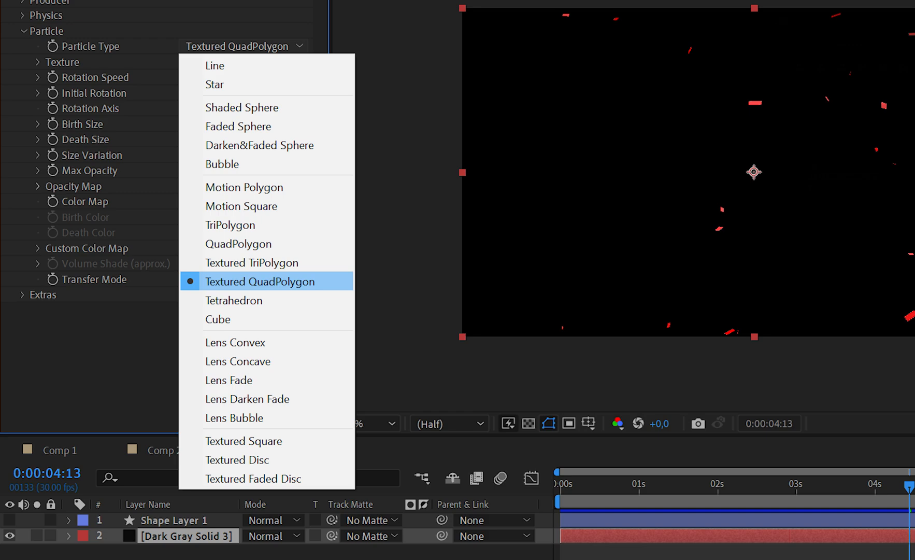
{"action": "left_click", "coordinate": [260, 281]}
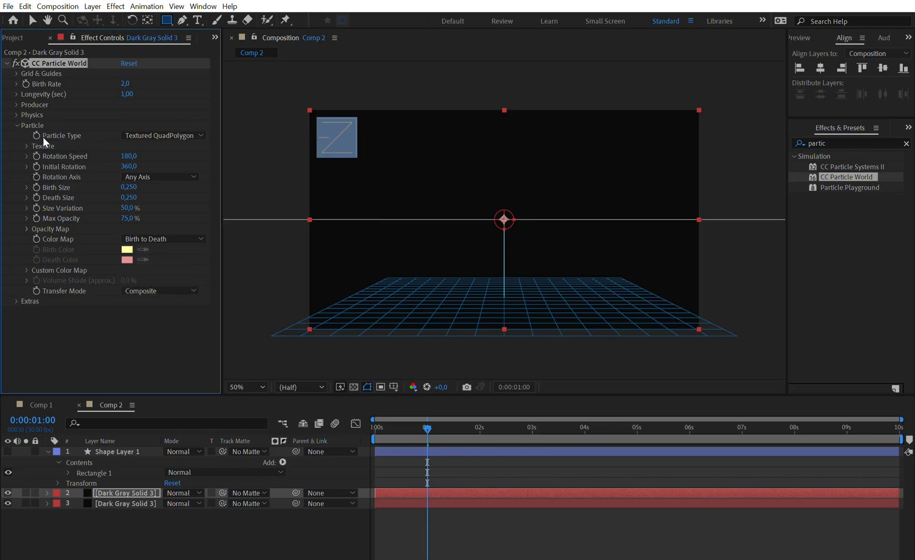
{"action": "left_click", "coordinate": [42, 146]}
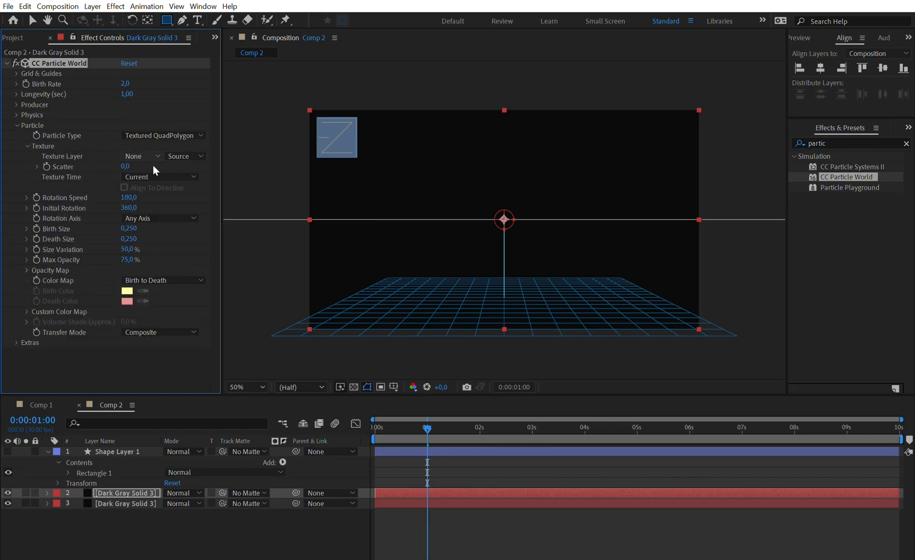
{"action": "left_click", "coordinate": [140, 156]}
{"action": "type", "text": "0,5"}
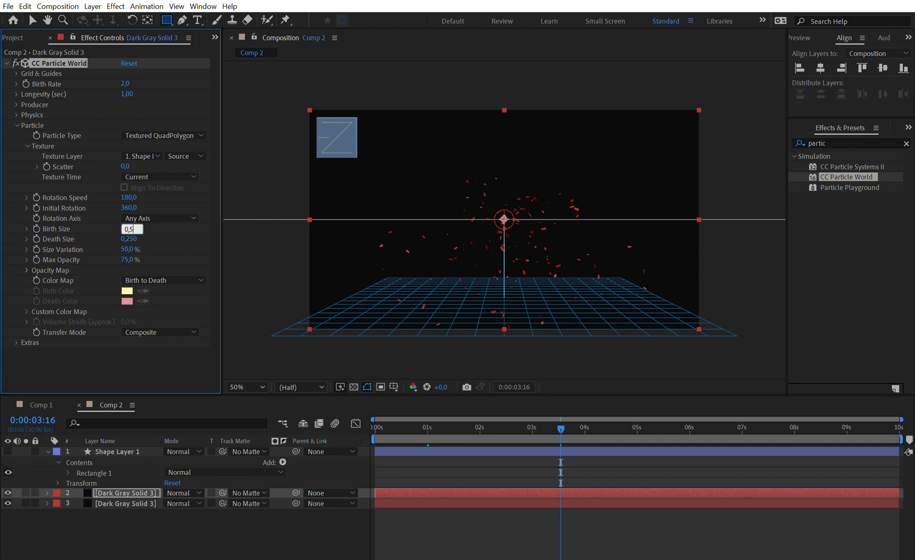
{"action": "type", "text": "0,00"}
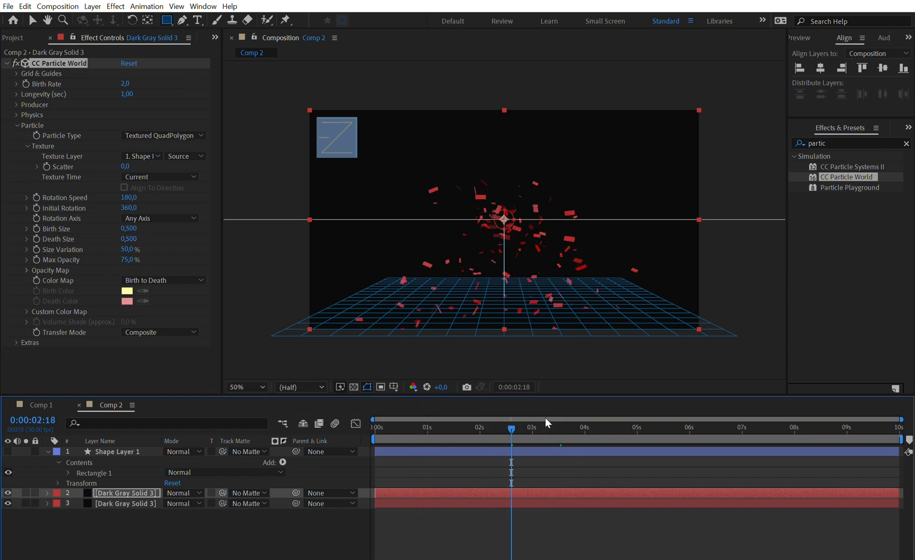
Set Birth Rate 0.4, Longevity 10 and Max Opacity 100%, previewing at different frames.
{"action": "left_click", "coordinate": [658, 429]}
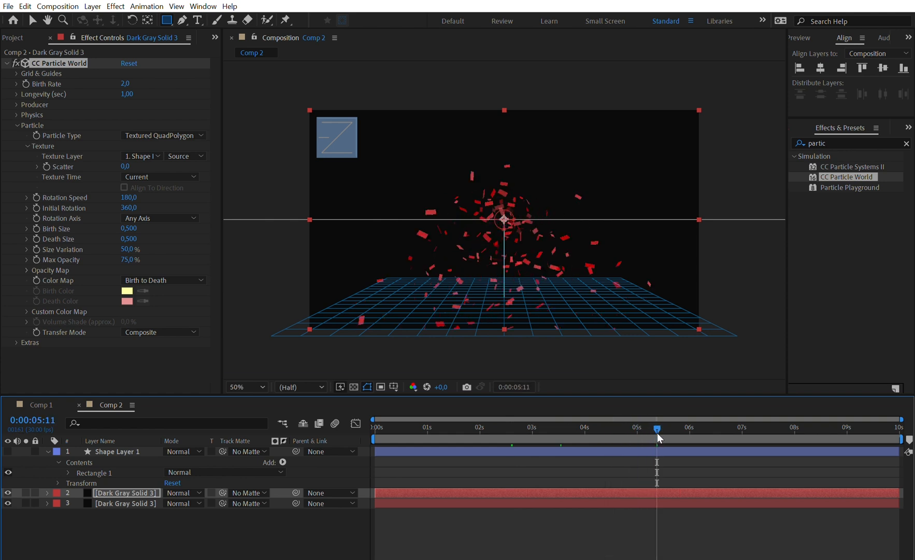
{"action": "mouse_move", "coordinate": [274, 138]}
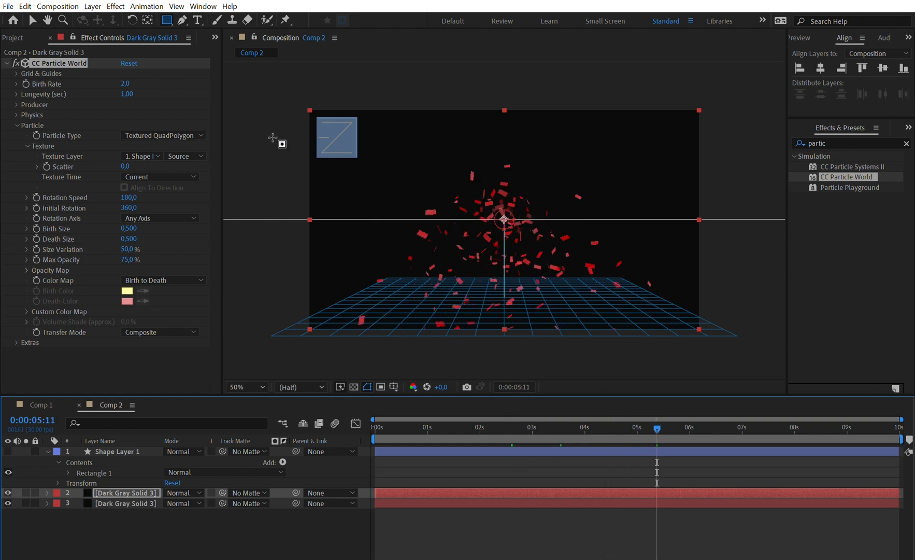
{"action": "triple_click", "coordinate": [125, 84]}
{"action": "type", "text": "0,4"}
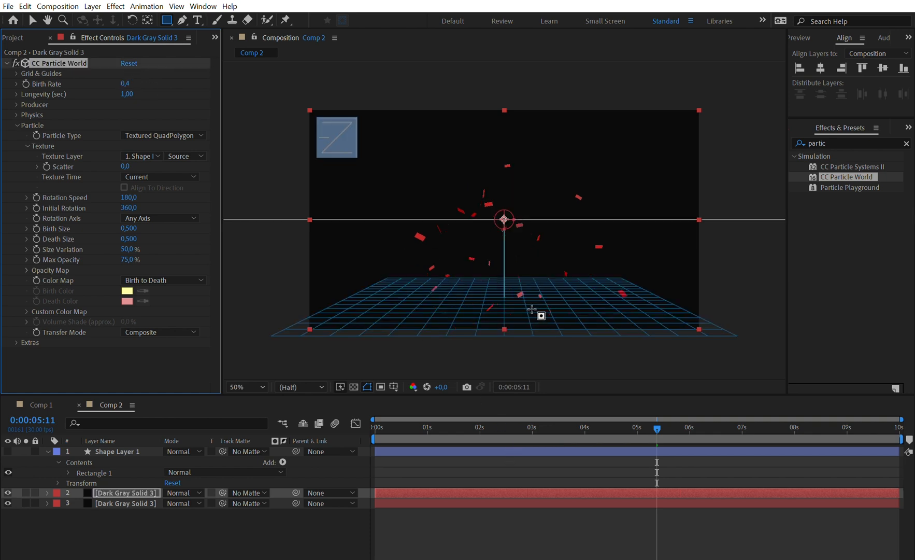
{"action": "mouse_move", "coordinate": [132, 105]}
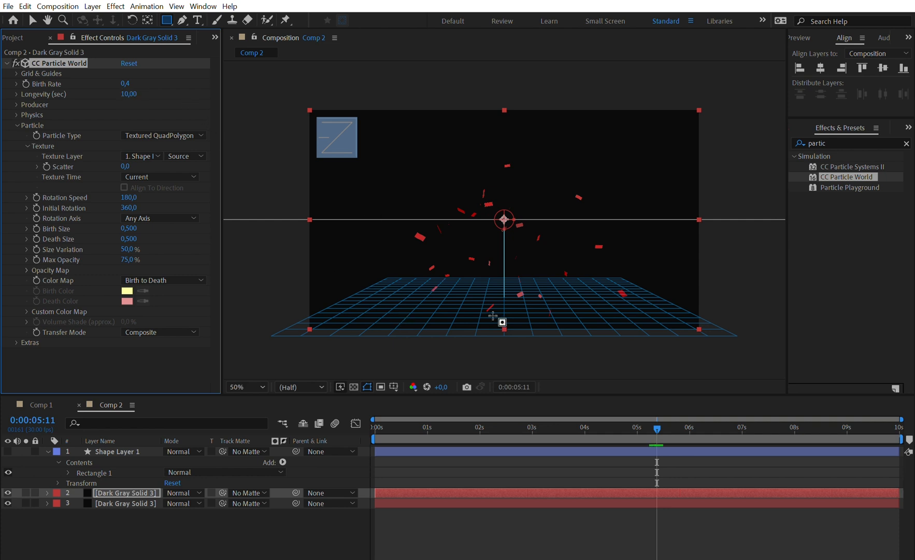
{"action": "left_click", "coordinate": [466, 427]}
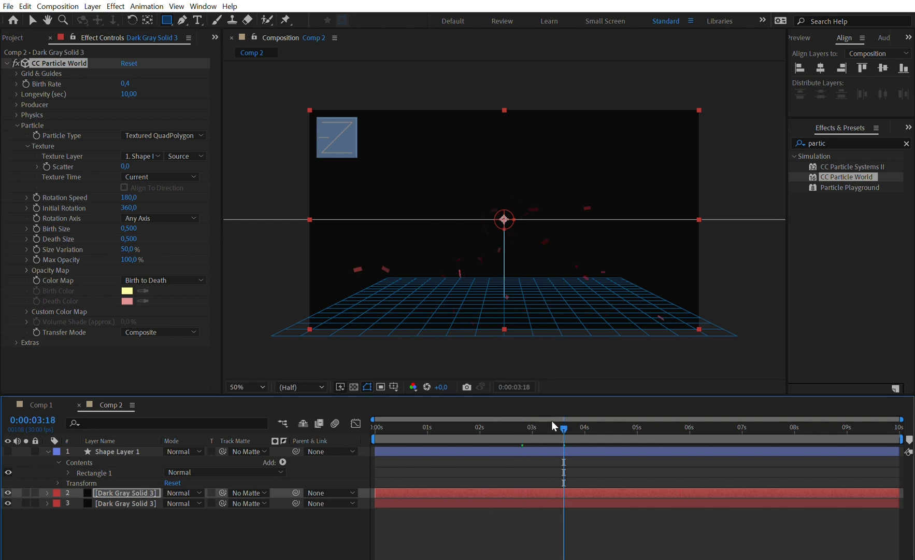
{"action": "left_click", "coordinate": [397, 427]}
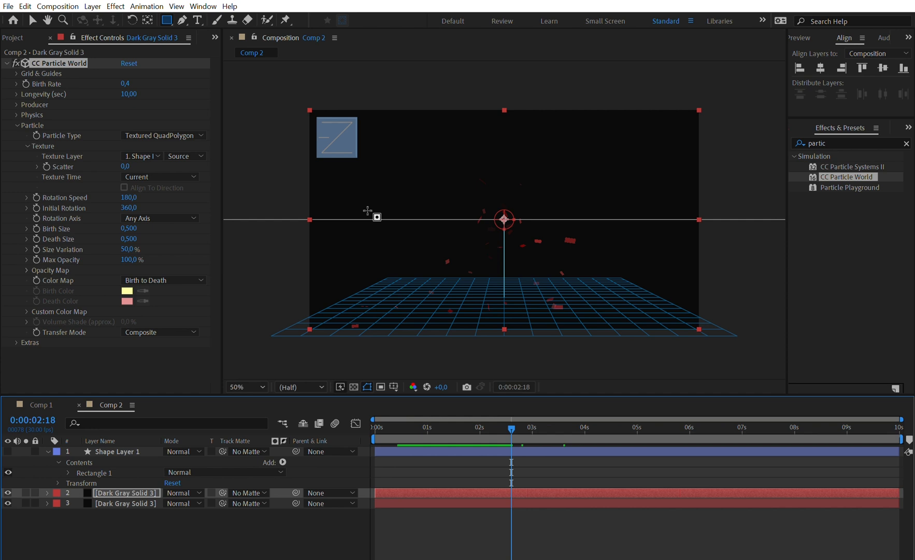
{"action": "mouse_move", "coordinate": [82, 97]}
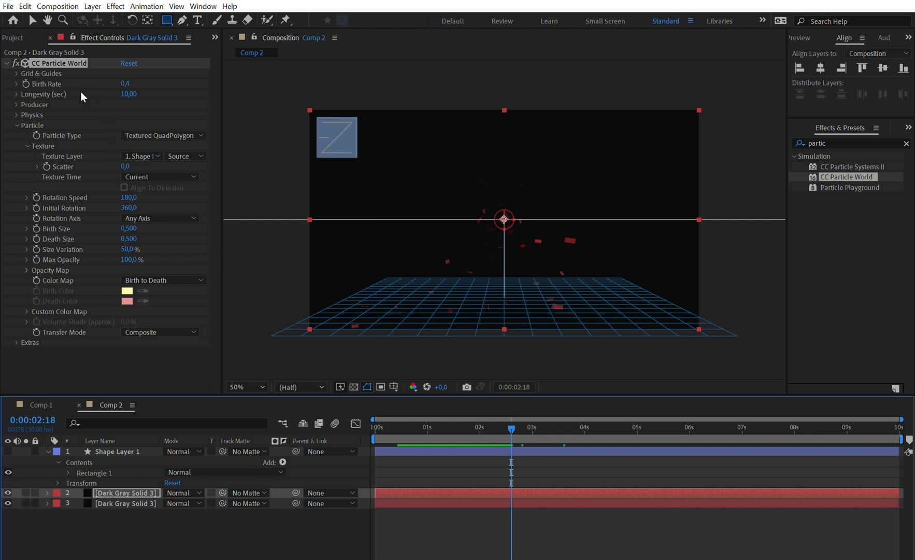
Set Gravity to 0 in Physics so particles drift outward, checking Comp 1 for reference.
{"action": "left_click", "coordinate": [16, 115]}
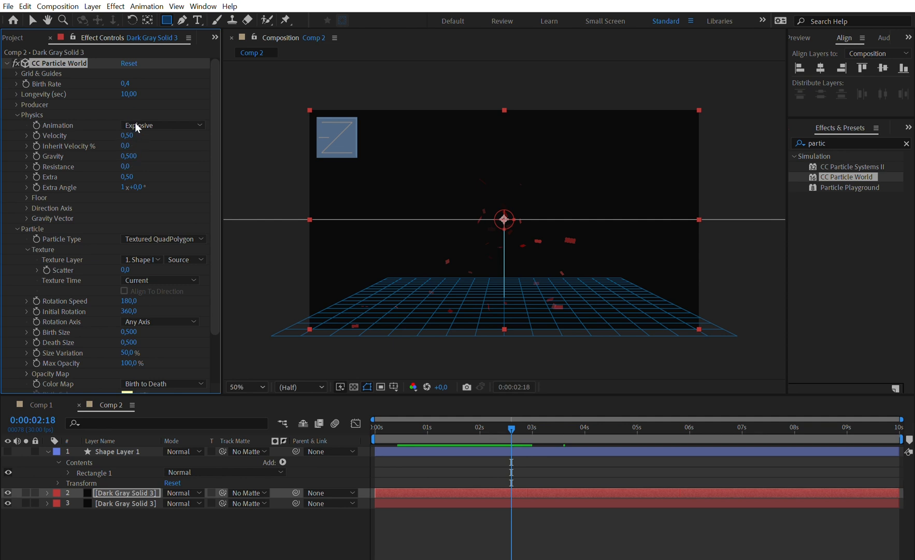
{"action": "double_click", "coordinate": [132, 155]}
{"action": "type", "text": "0,000"}
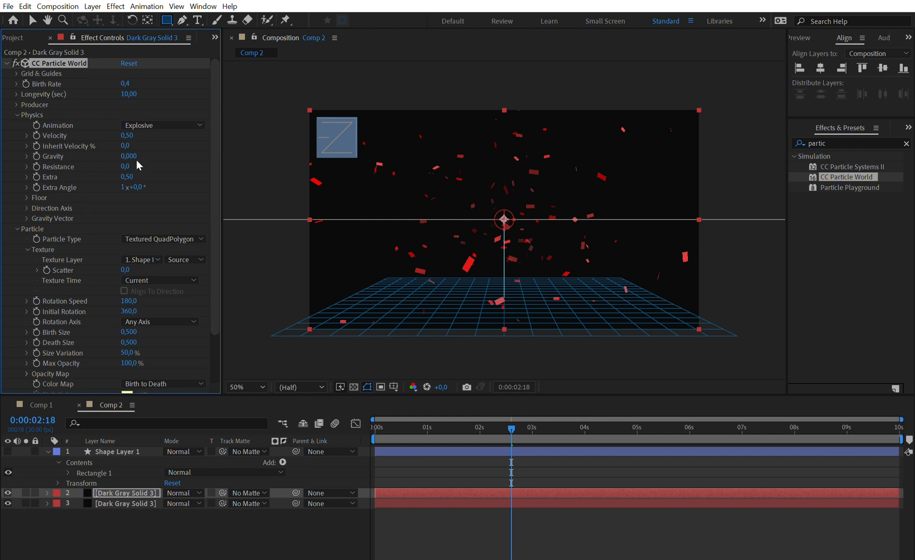
{"action": "mouse_move", "coordinate": [139, 170]}
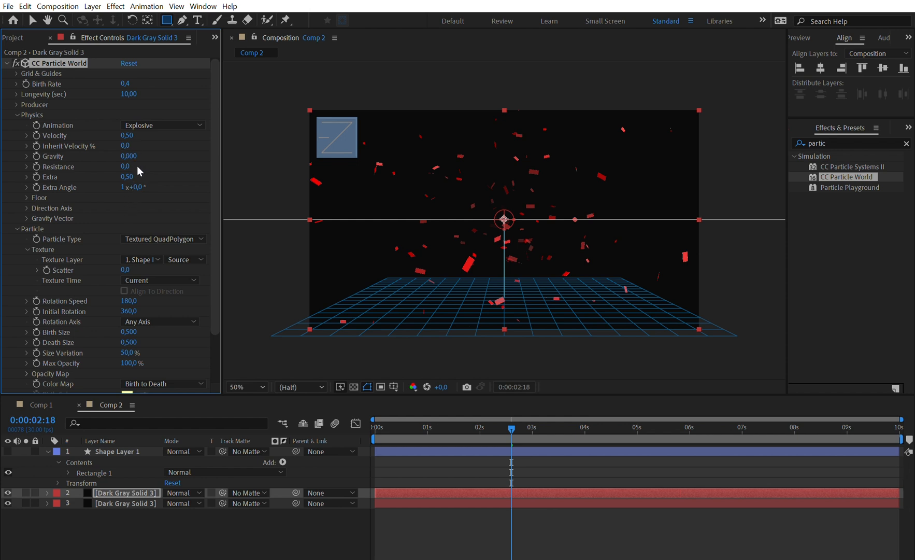
{"action": "mouse_move", "coordinate": [133, 261]}
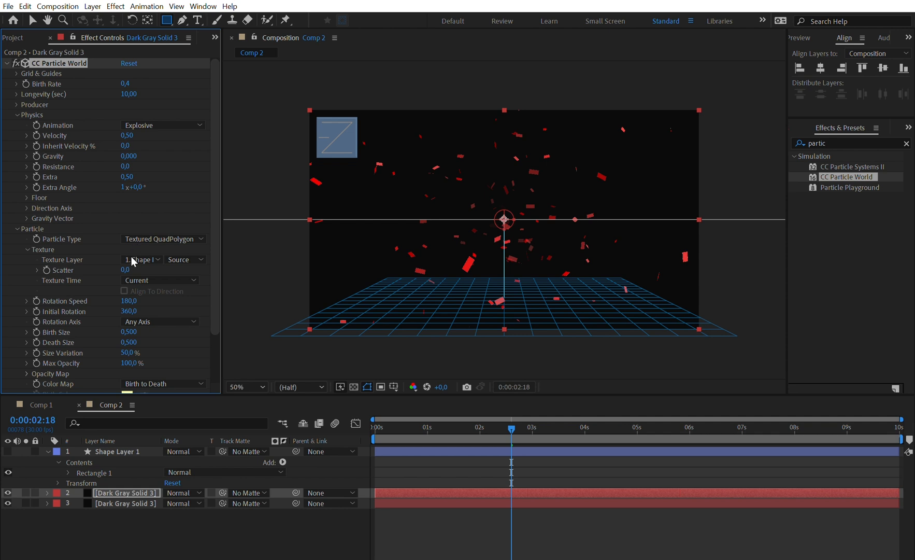
{"action": "mouse_move", "coordinate": [168, 305]}
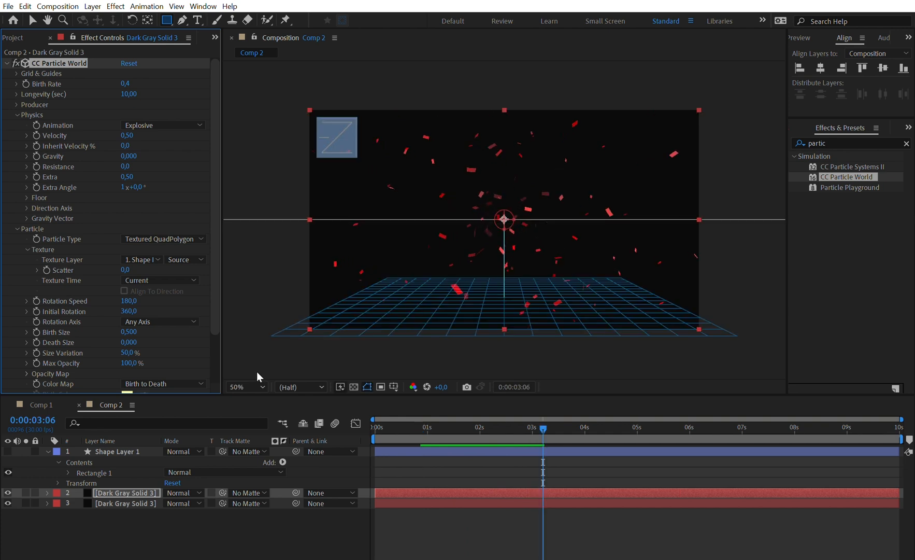
{"action": "left_click", "coordinate": [41, 405]}
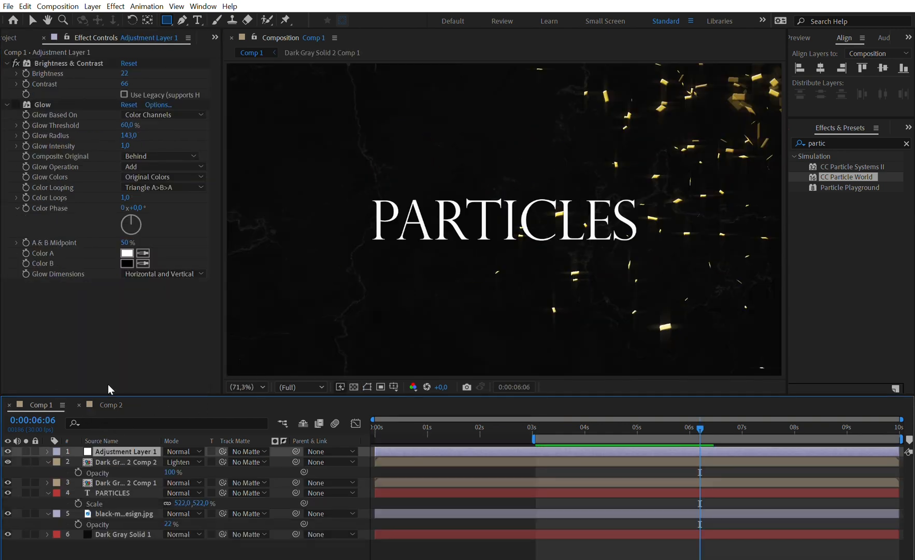
{"action": "left_click", "coordinate": [110, 405]}
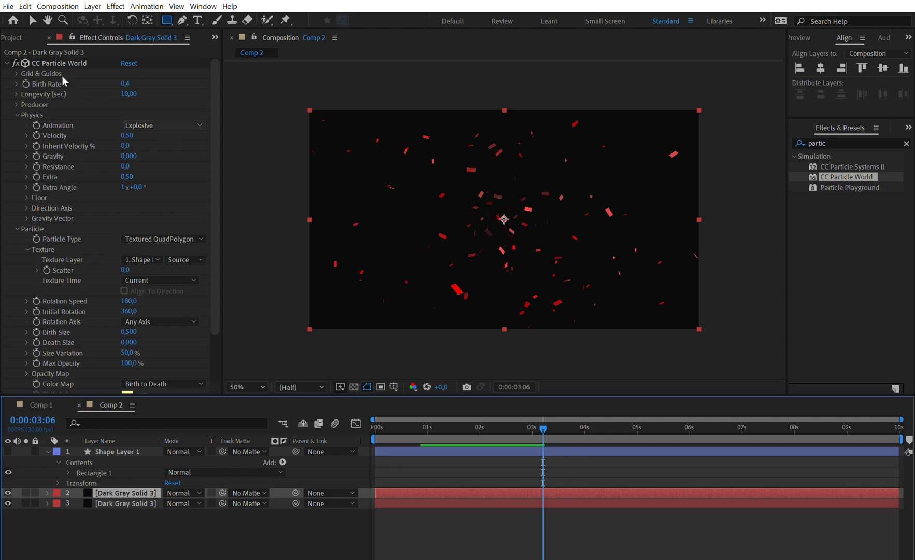
{"action": "left_click", "coordinate": [60, 63]}
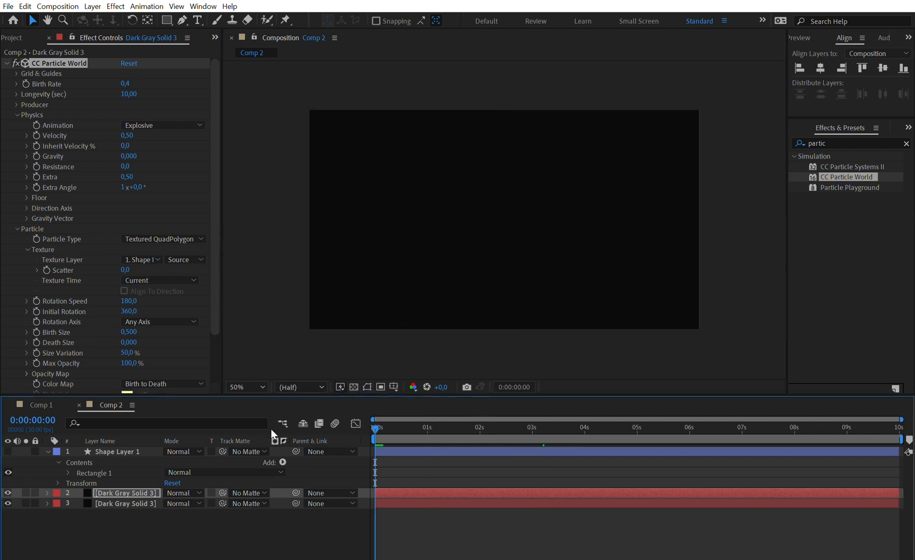
{"action": "left_click", "coordinate": [437, 427]}
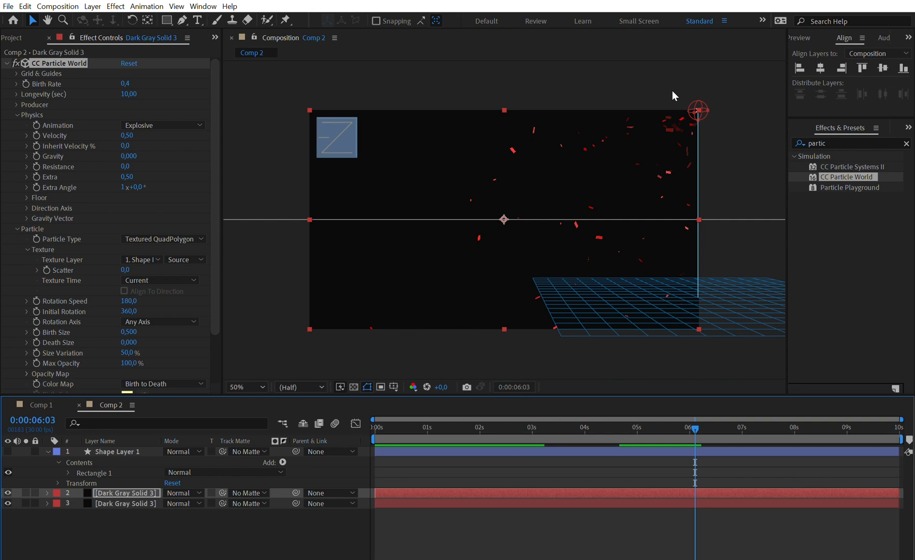
{"action": "mouse_move", "coordinate": [635, 169]}
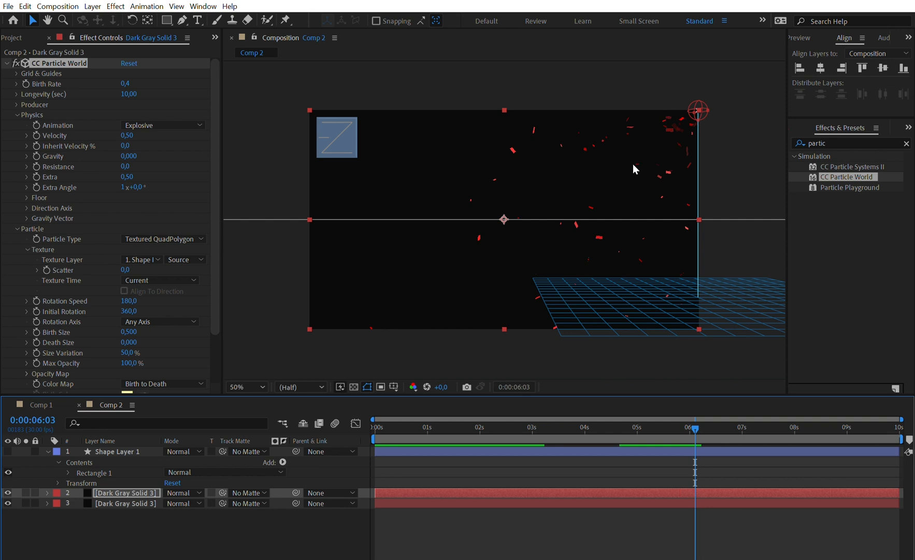
{"action": "mouse_move", "coordinate": [565, 286]}
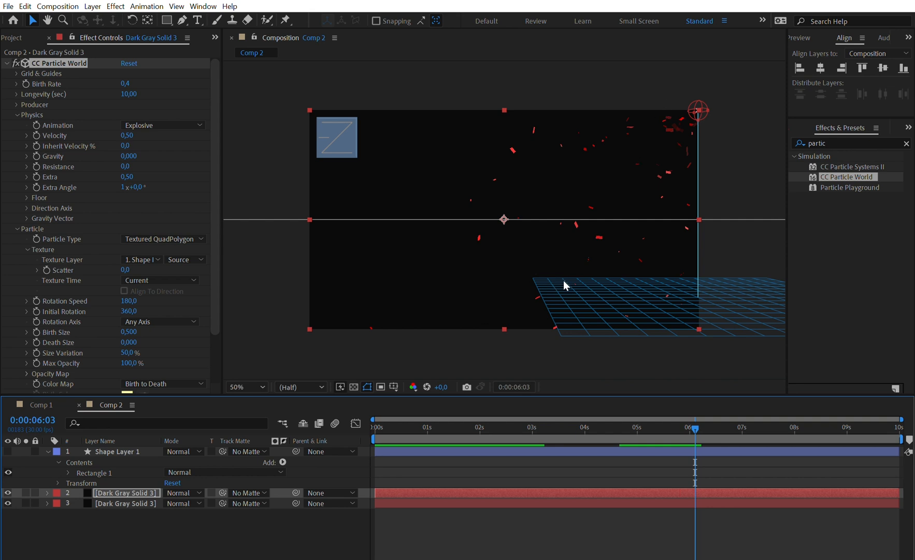
{"action": "mouse_move", "coordinate": [629, 411]}
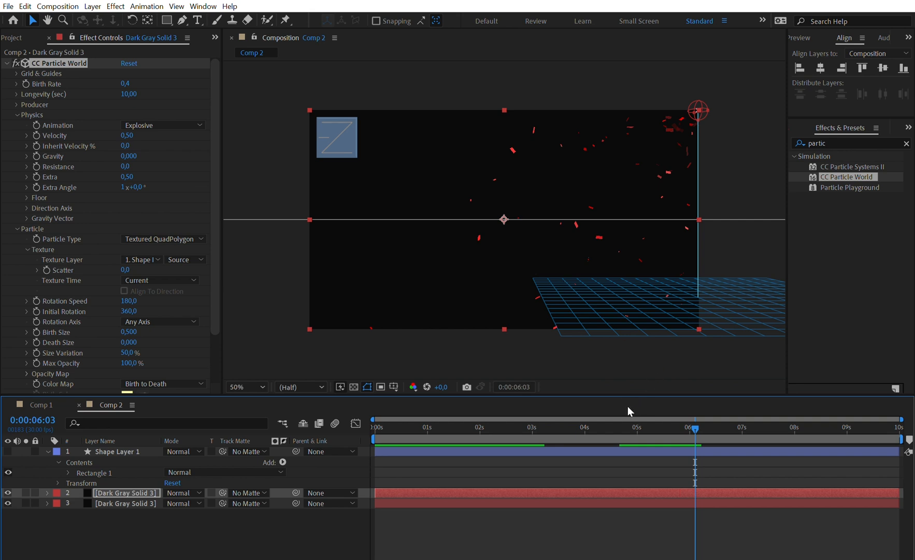
{"action": "left_click", "coordinate": [558, 427]}
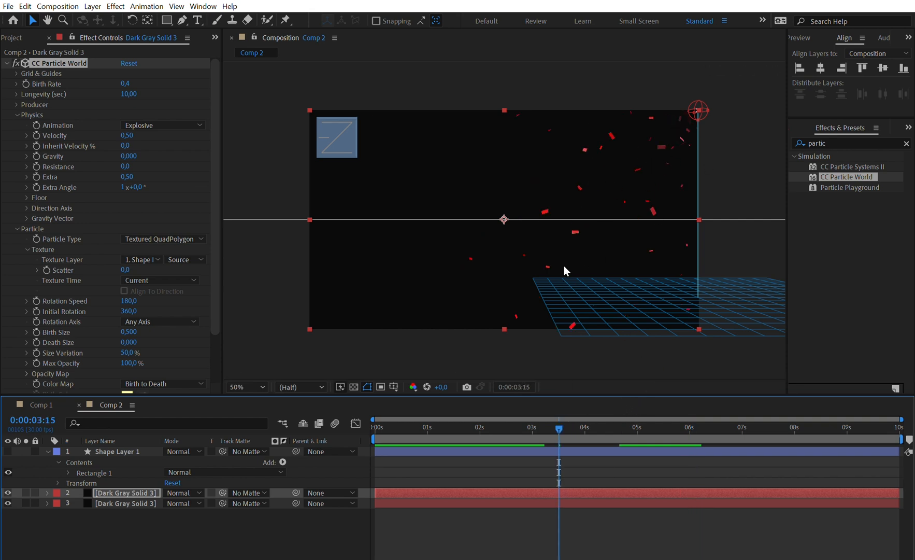
{"action": "mouse_move", "coordinate": [478, 423]}
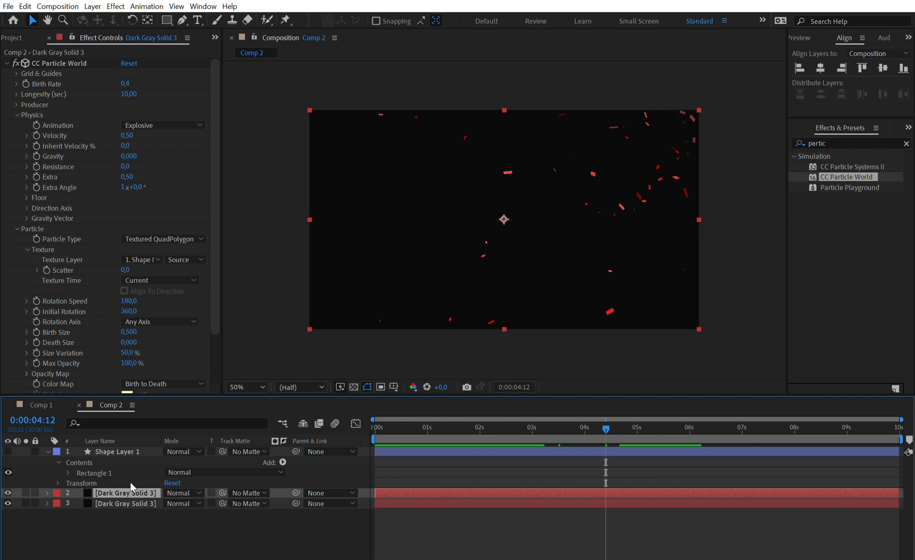
Pre-compose Shape Layer 1 and the particle solid into Pre-comp 1.
{"action": "left_click", "coordinate": [119, 451]}
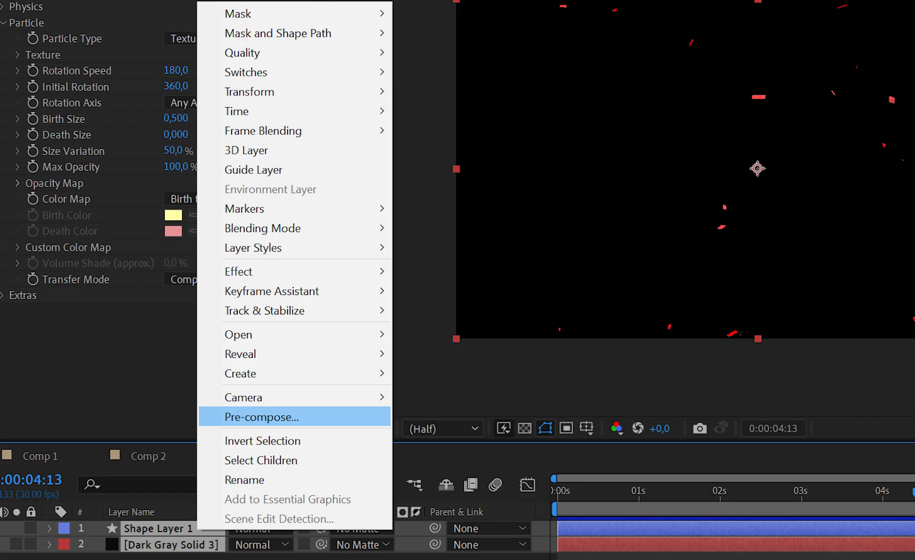
{"action": "left_click", "coordinate": [260, 416]}
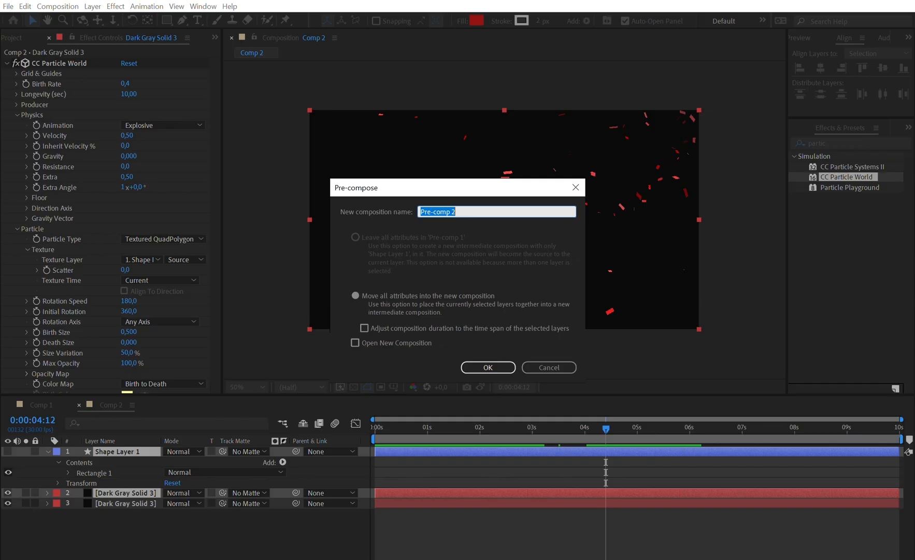
{"action": "left_click", "coordinate": [487, 367]}
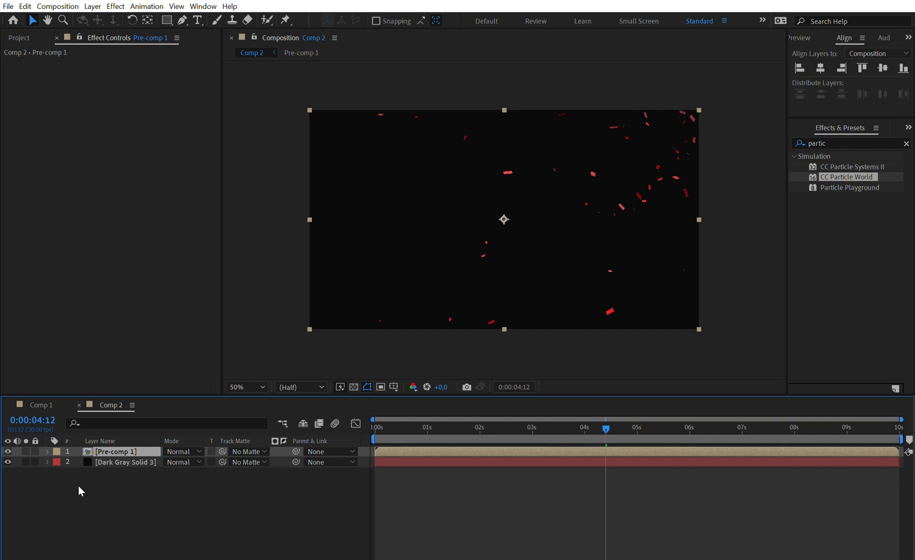
{"action": "left_click", "coordinate": [47, 451]}
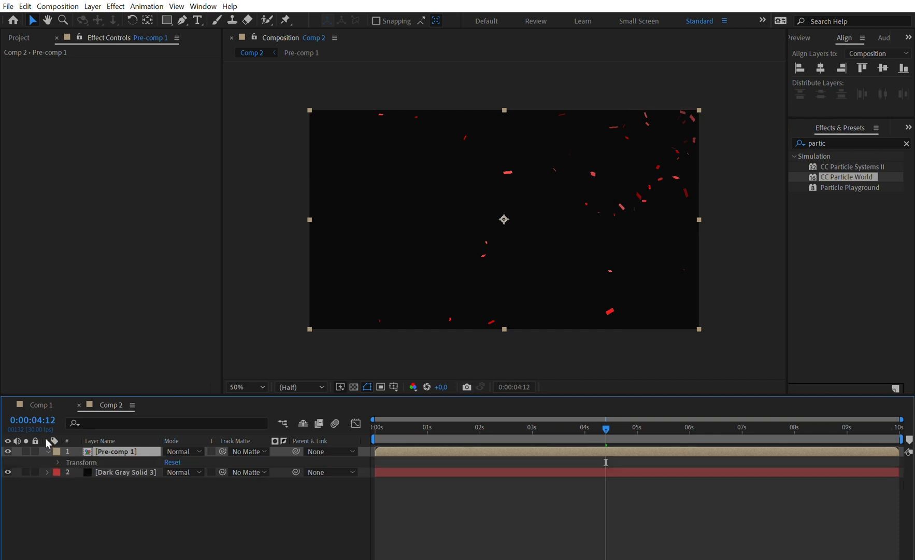
{"action": "mouse_move", "coordinate": [590, 258]}
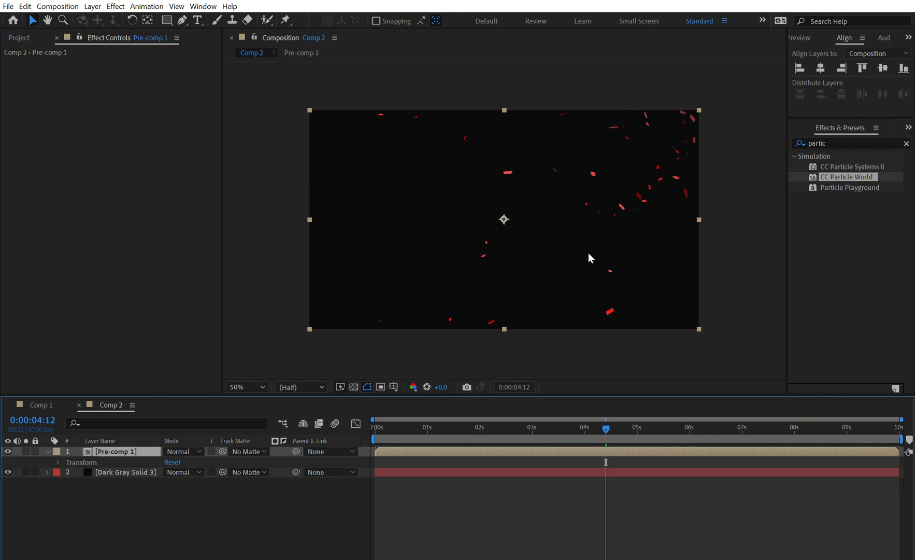
{"action": "mouse_move", "coordinate": [258, 282]}
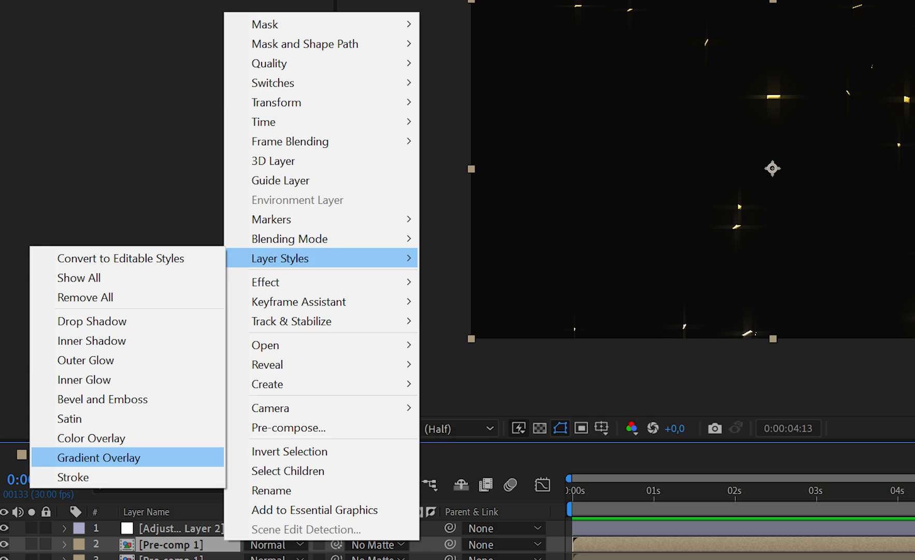
Add a Gradient Overlay layer style to Pre-comp 1 and reveal its settings.
{"action": "left_click", "coordinate": [99, 457]}
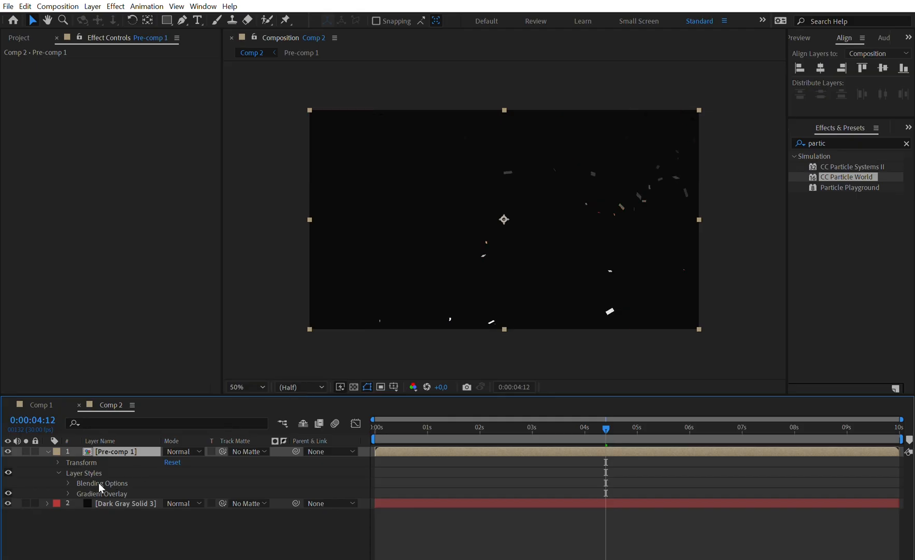
{"action": "left_click", "coordinate": [103, 494]}
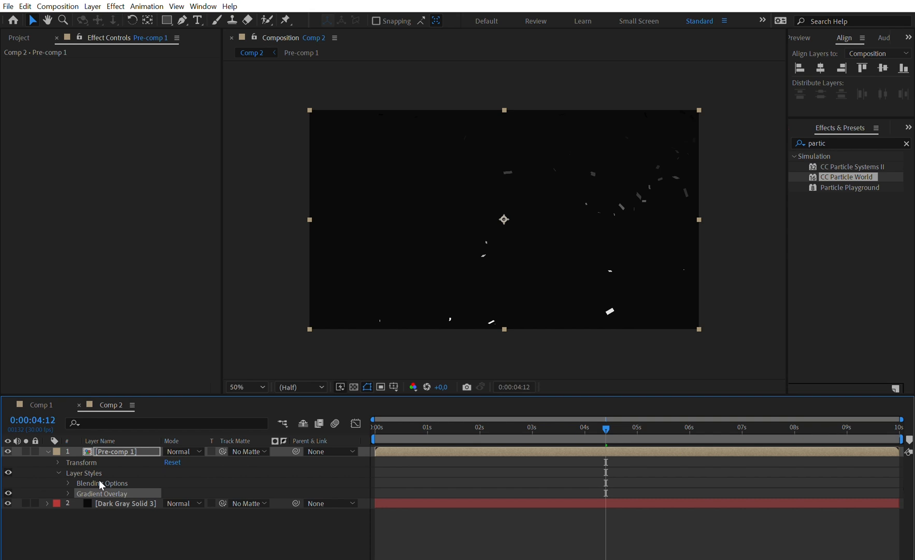
{"action": "mouse_move", "coordinate": [119, 472]}
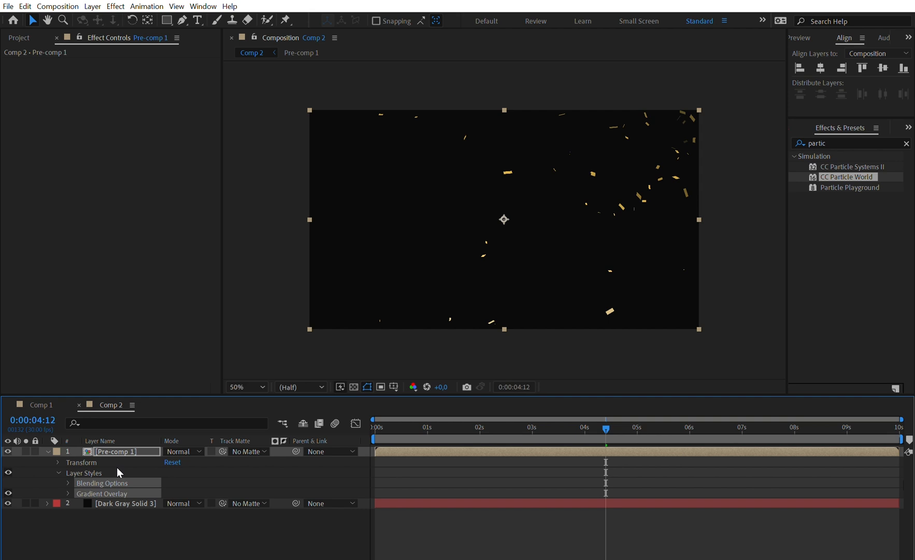
{"action": "mouse_move", "coordinate": [312, 382]}
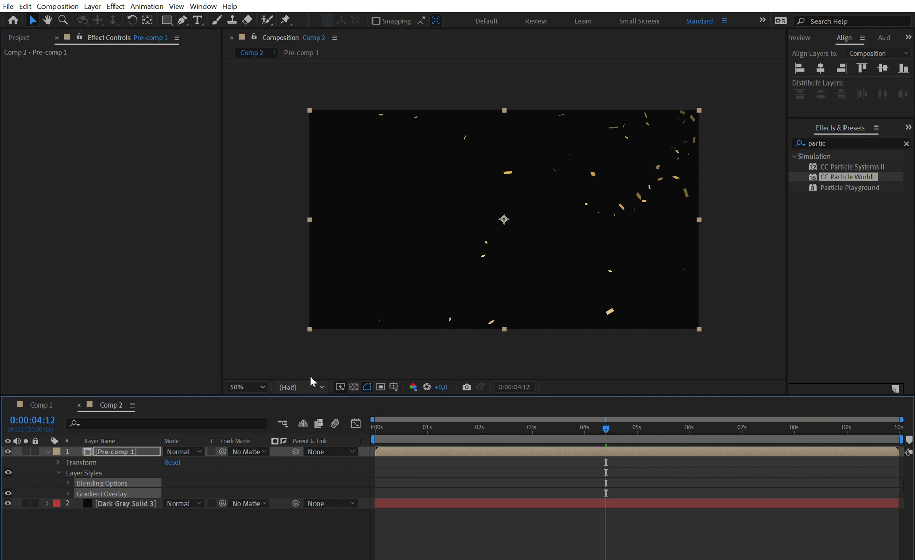
{"action": "mouse_move", "coordinate": [290, 284]}
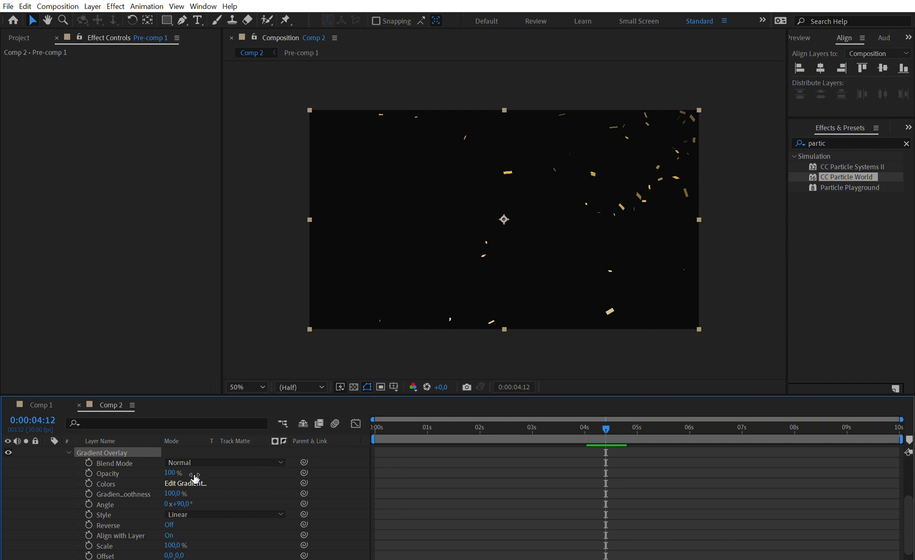
Edit the gradient to golden stops such as EBD197 and confirm.
{"action": "left_click", "coordinate": [186, 483]}
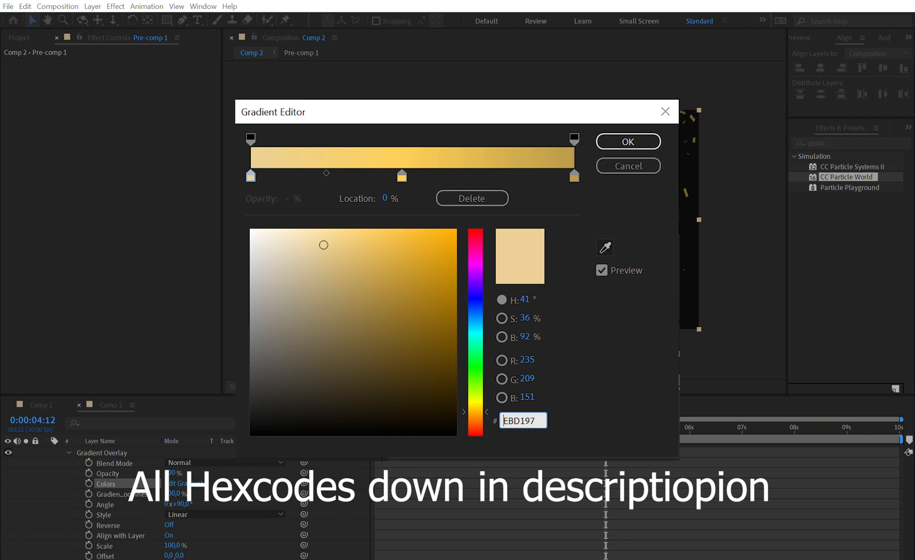
{"action": "mouse_move", "coordinate": [468, 510]}
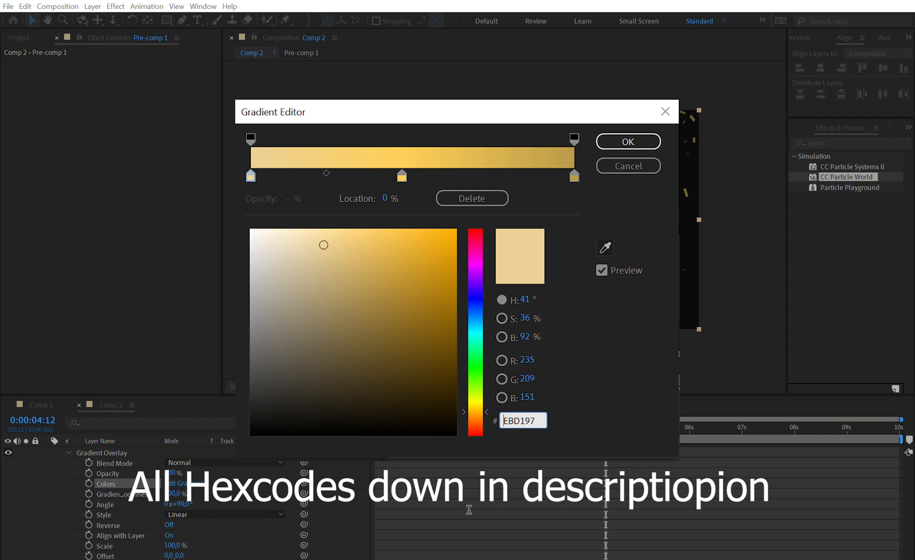
{"action": "mouse_move", "coordinate": [517, 464]}
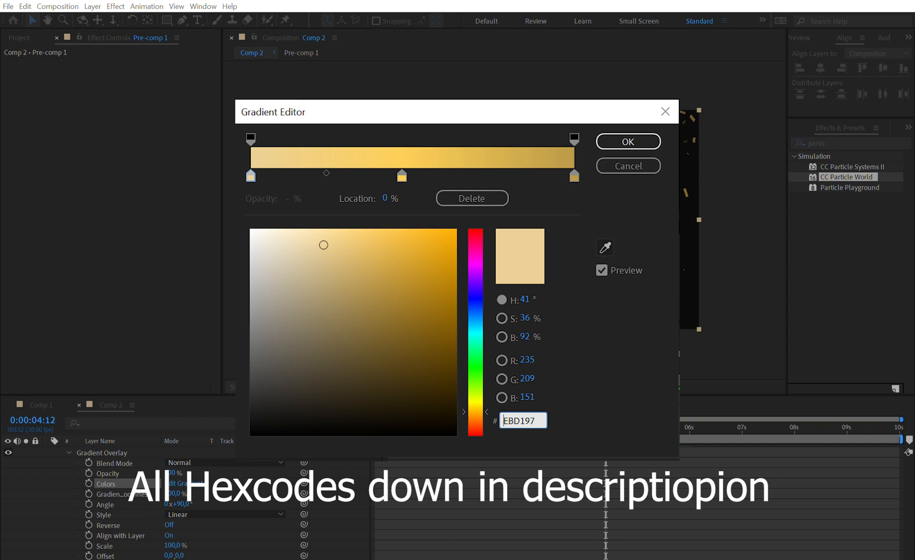
{"action": "mouse_move", "coordinate": [472, 513]}
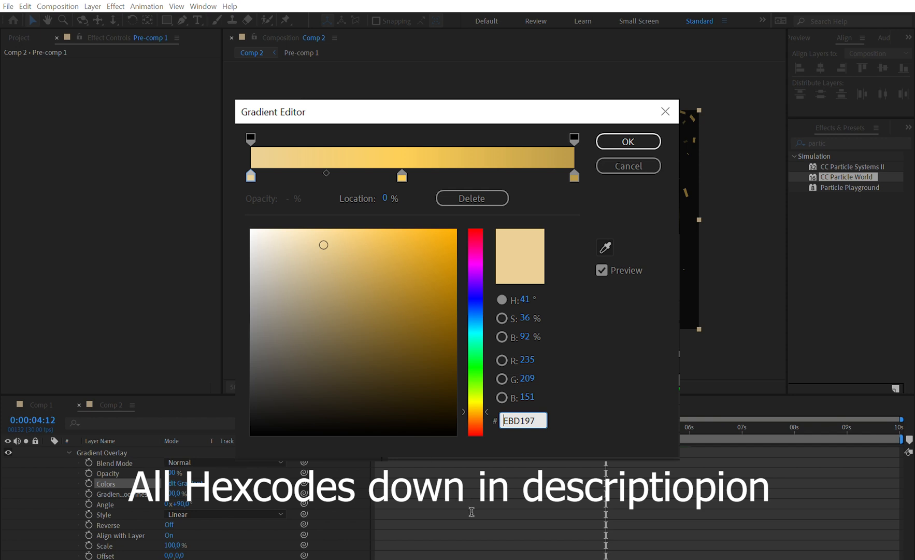
{"action": "mouse_move", "coordinate": [468, 494]}
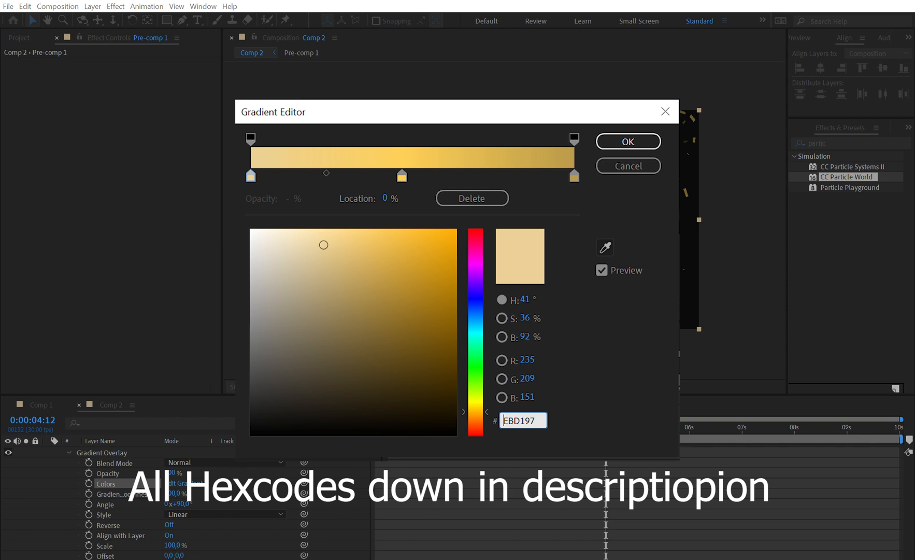
{"action": "left_click", "coordinate": [628, 141]}
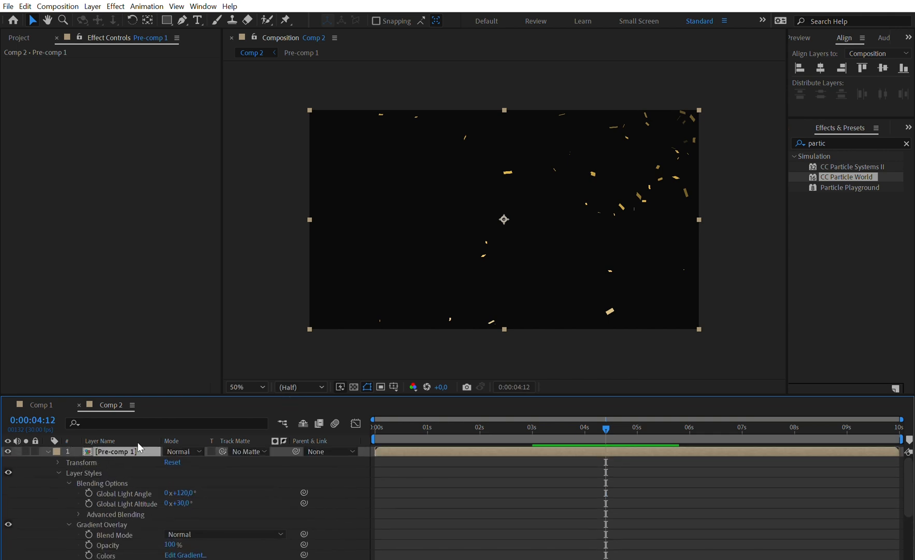
{"action": "right_click", "coordinate": [139, 447]}
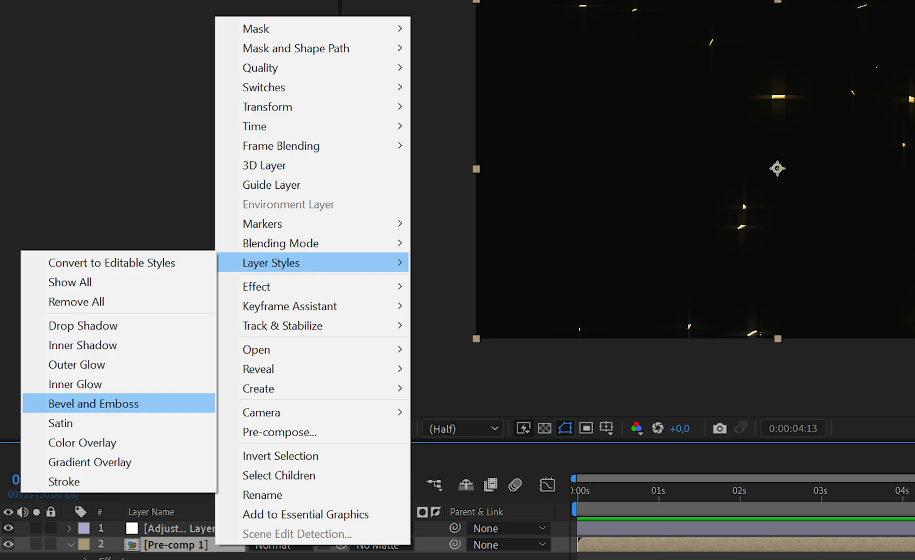
{"action": "left_click", "coordinate": [93, 404]}
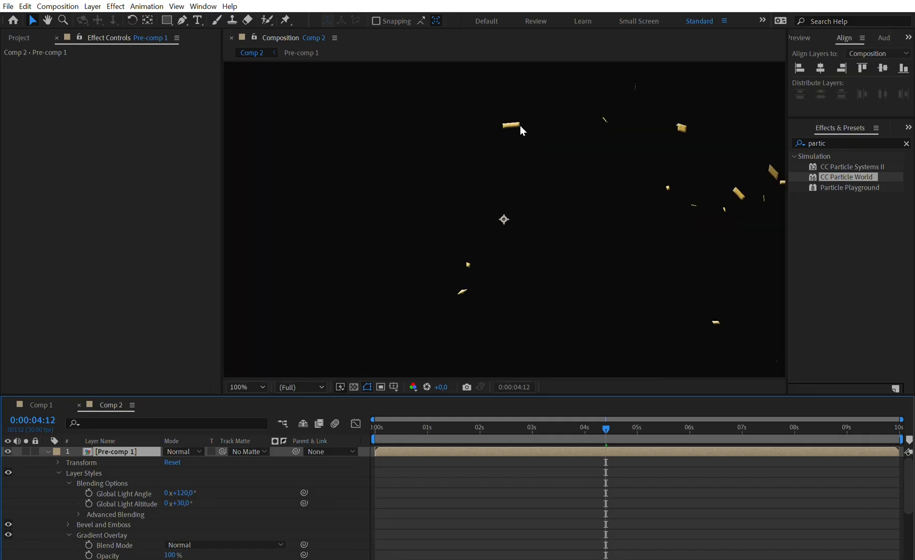
{"action": "mouse_move", "coordinate": [571, 135]}
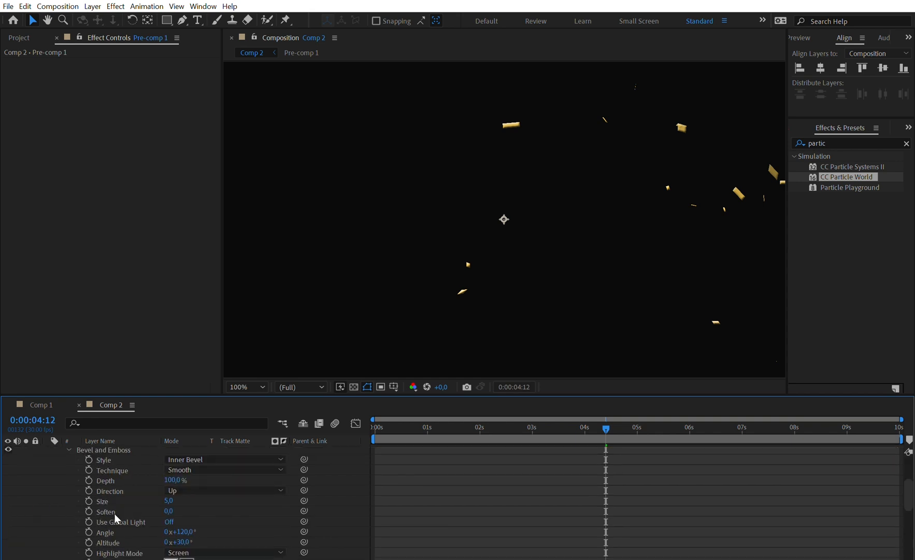
{"action": "scroll", "scroll_direction": "down", "scroll_amount": 3}
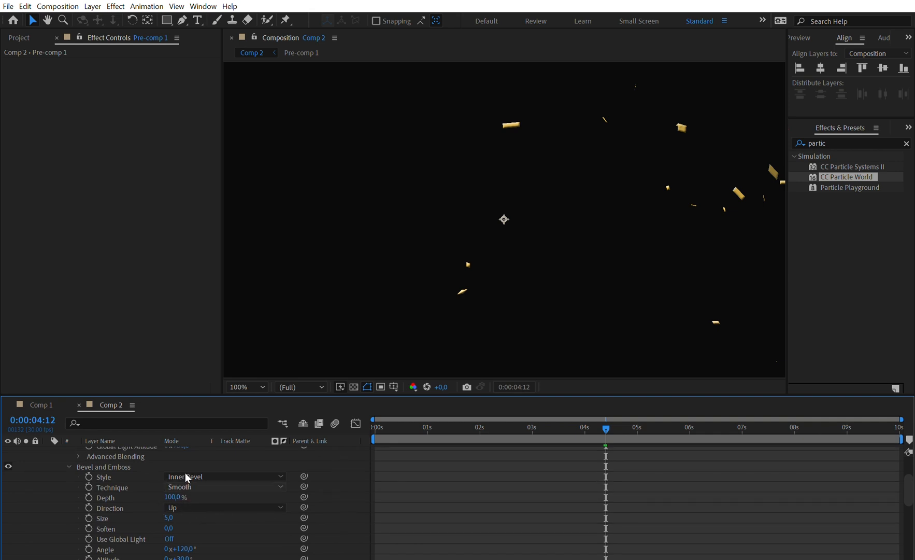
{"action": "left_click", "coordinate": [225, 487]}
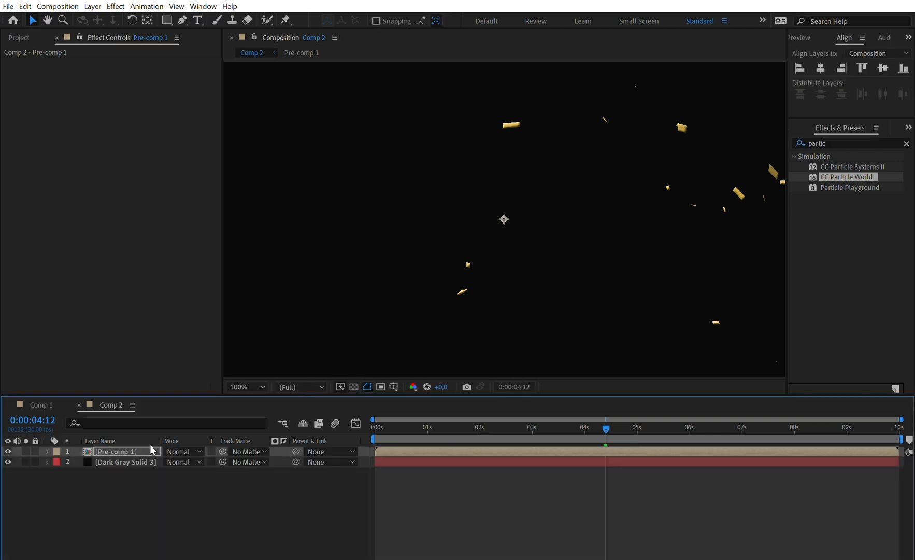
{"action": "left_click", "coordinate": [245, 387]}
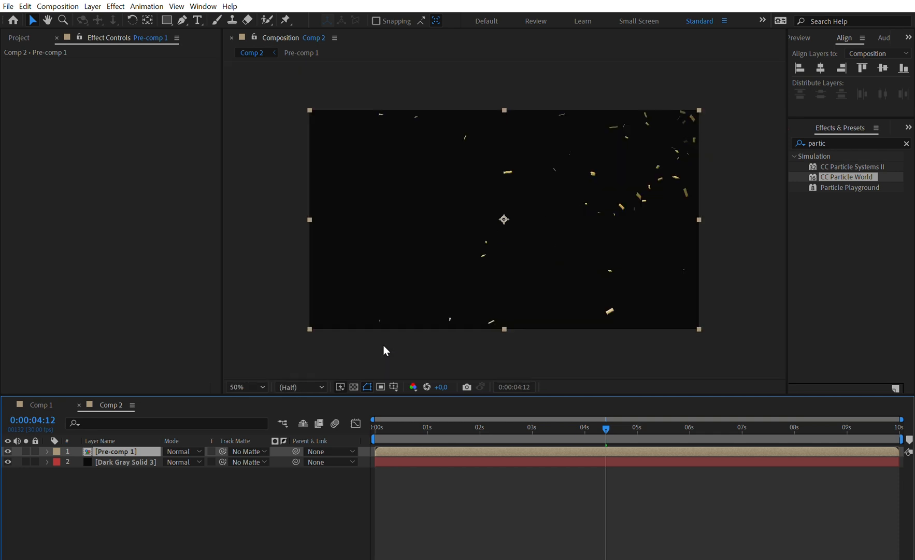
{"action": "left_click", "coordinate": [244, 387]}
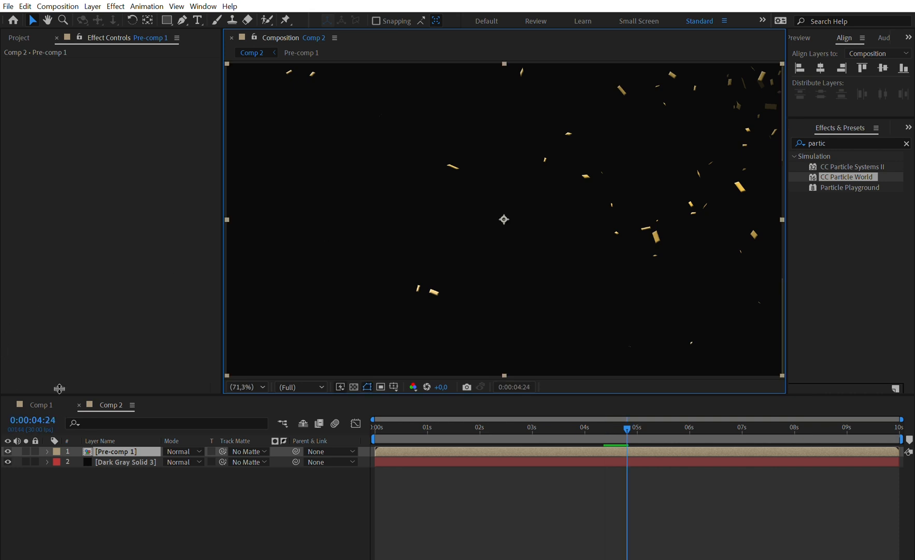
{"action": "left_click", "coordinate": [40, 404]}
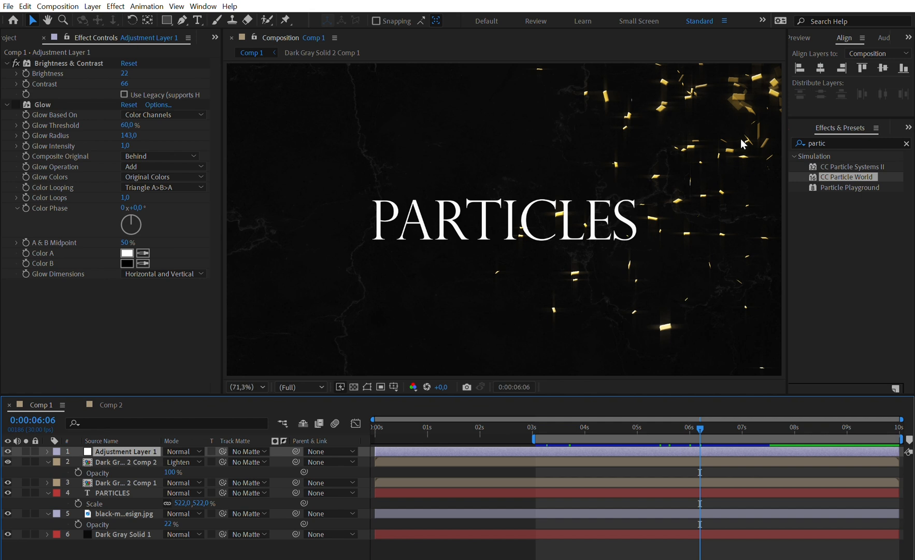
{"action": "left_click", "coordinate": [126, 462]}
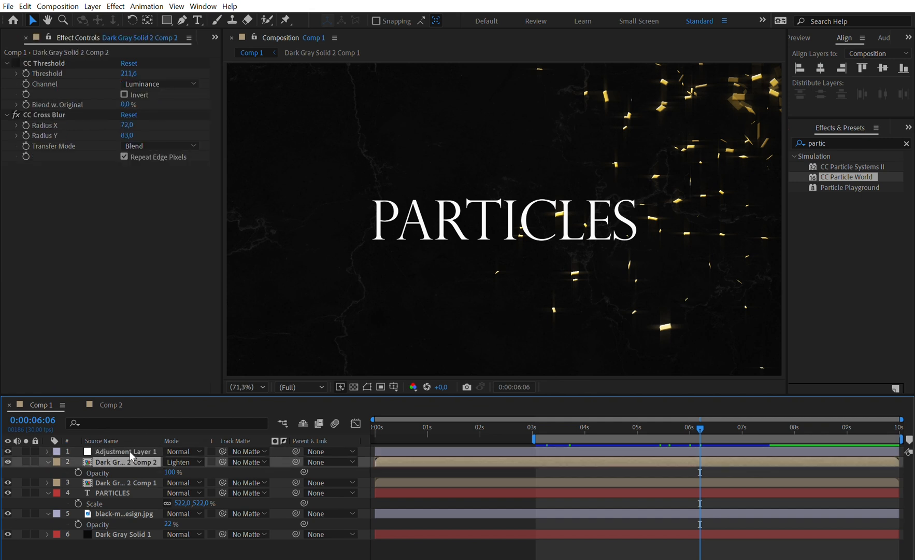
{"action": "left_click", "coordinate": [122, 482]}
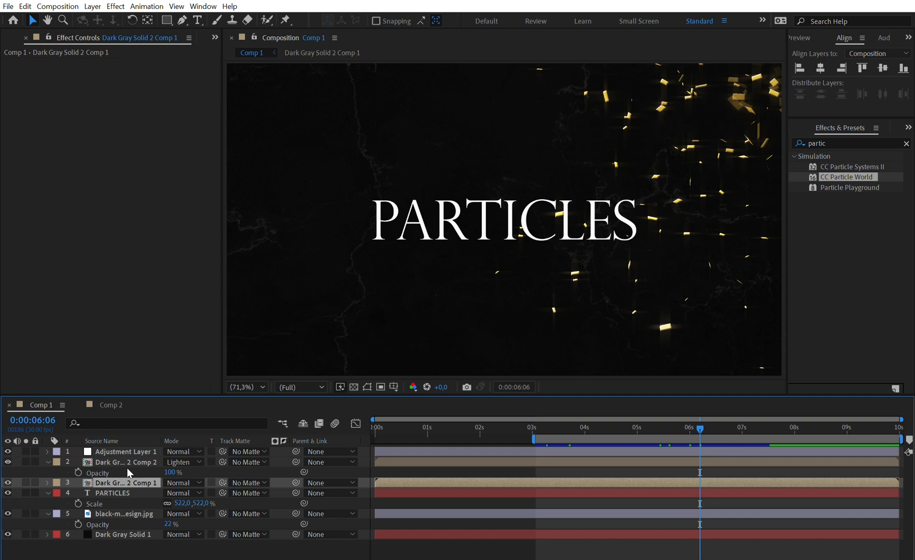
{"action": "left_click", "coordinate": [109, 404]}
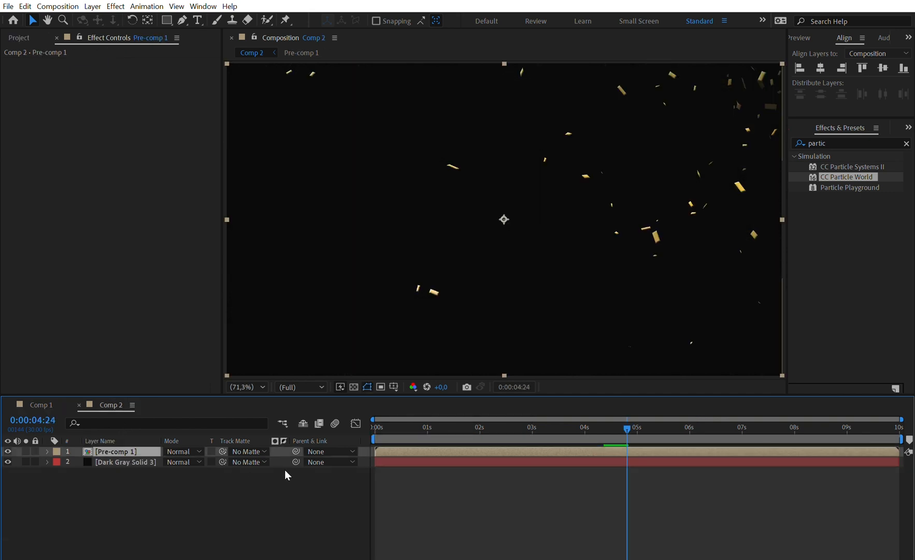
{"action": "left_click", "coordinate": [116, 451]}
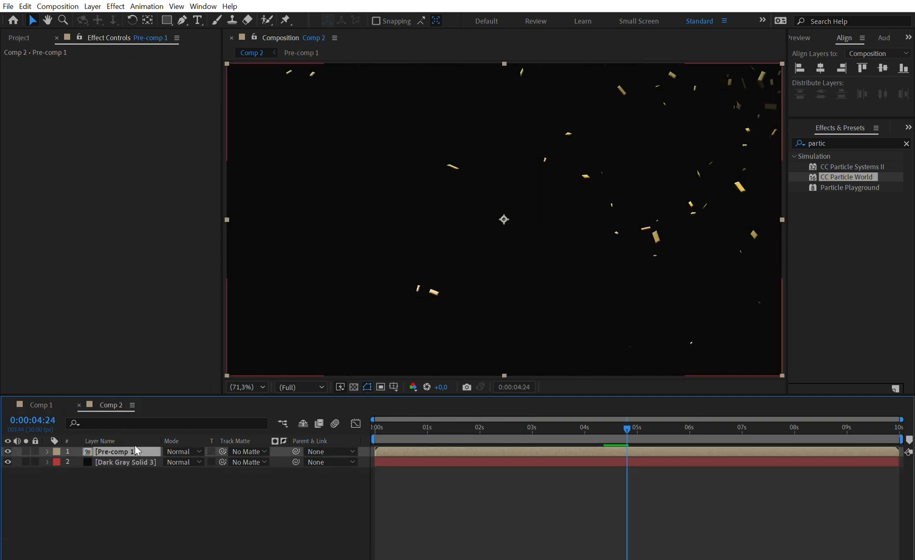
{"action": "left_click", "coordinate": [126, 461]}
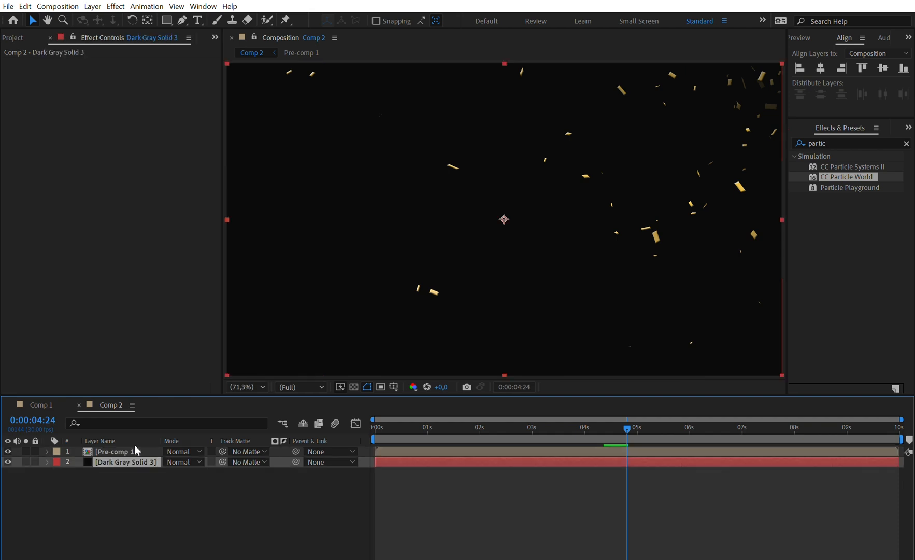
Duplicate Pre-comp 1 and give the copy CC Cross Blur, radii 105 and 99, Screen mode.
{"action": "left_click", "coordinate": [115, 451]}
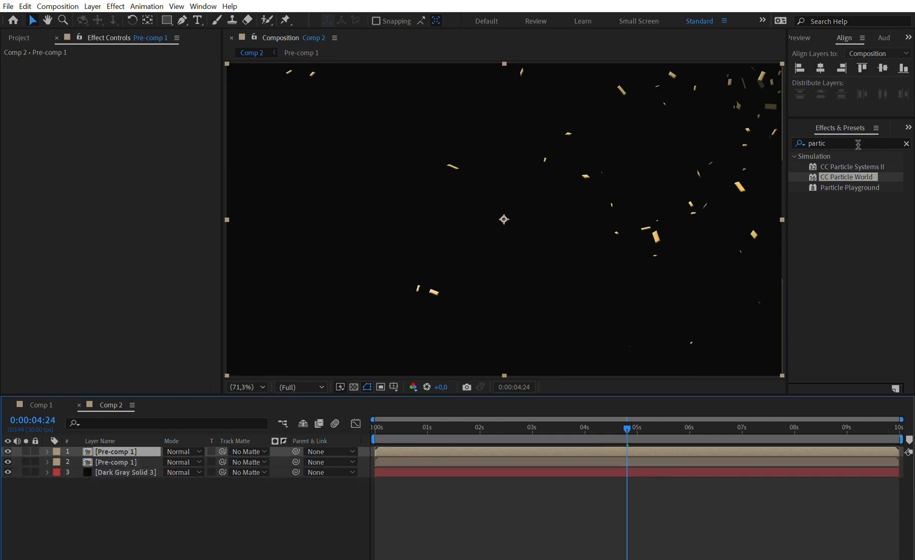
{"action": "triple_click", "coordinate": [823, 143]}
{"action": "type", "text": "cross"}
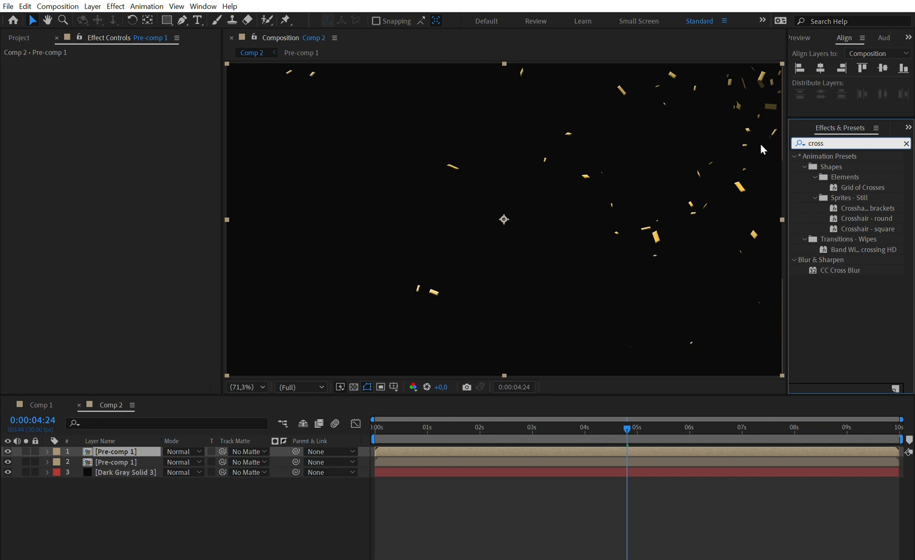
{"action": "double_click", "coordinate": [841, 270]}
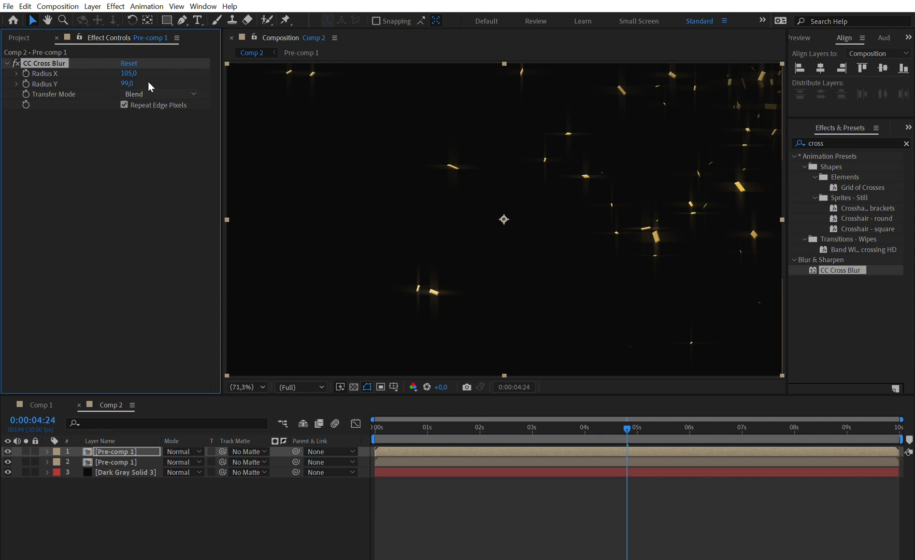
{"action": "left_click", "coordinate": [159, 95]}
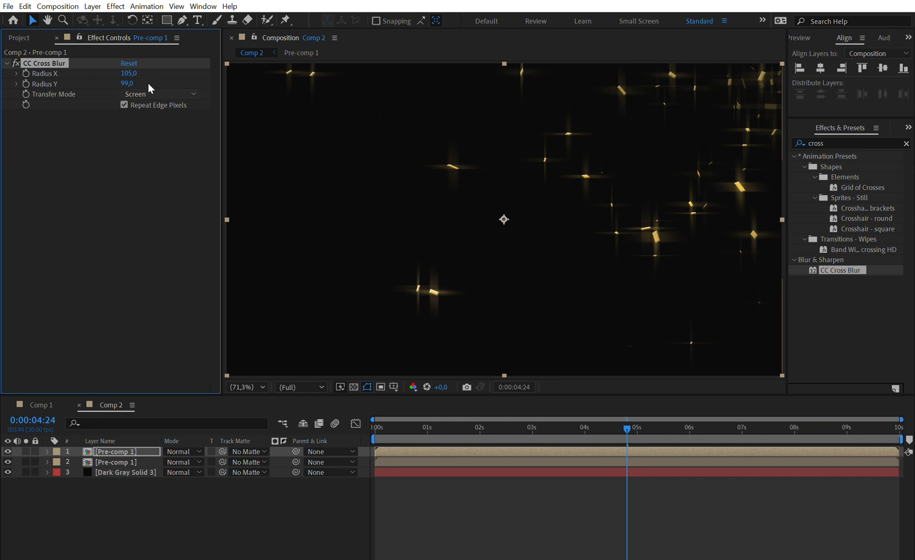
{"action": "left_click", "coordinate": [159, 94]}
{"action": "type", "text": "glow"}
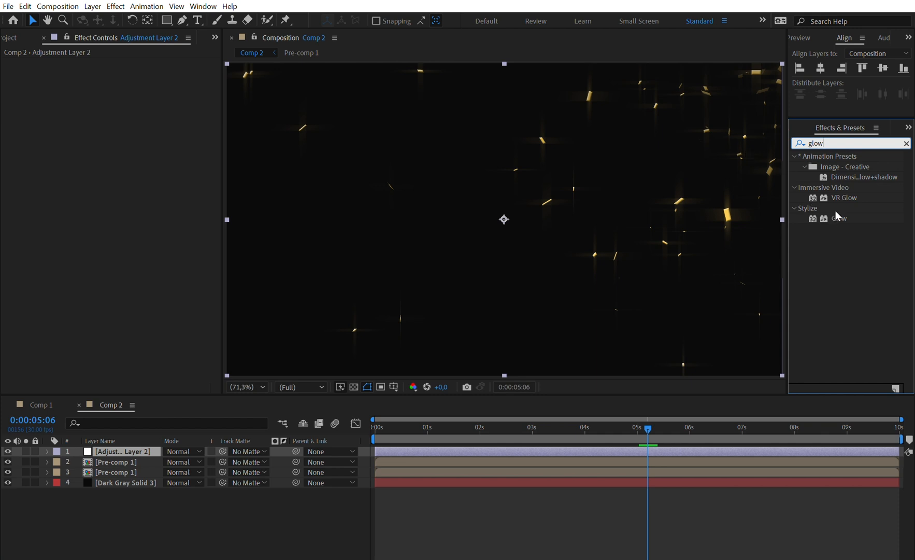
Apply Glow to the adjustment layer with Glow Radius 135 and Glow Intensity 2.0.
{"action": "double_click", "coordinate": [840, 218]}
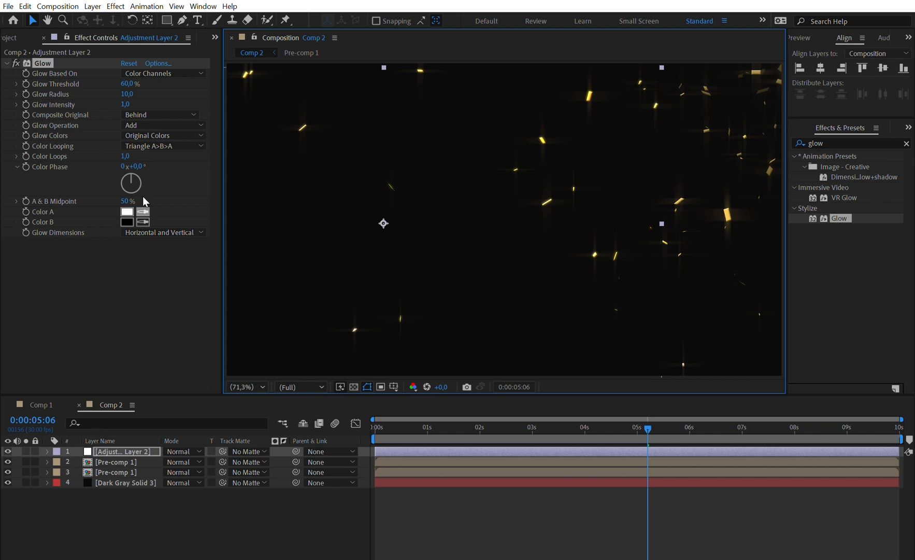
{"action": "left_click_drag", "start_coordinate": [126, 94], "coordinate": [126, 94]}
{"action": "type", "text": "58"}
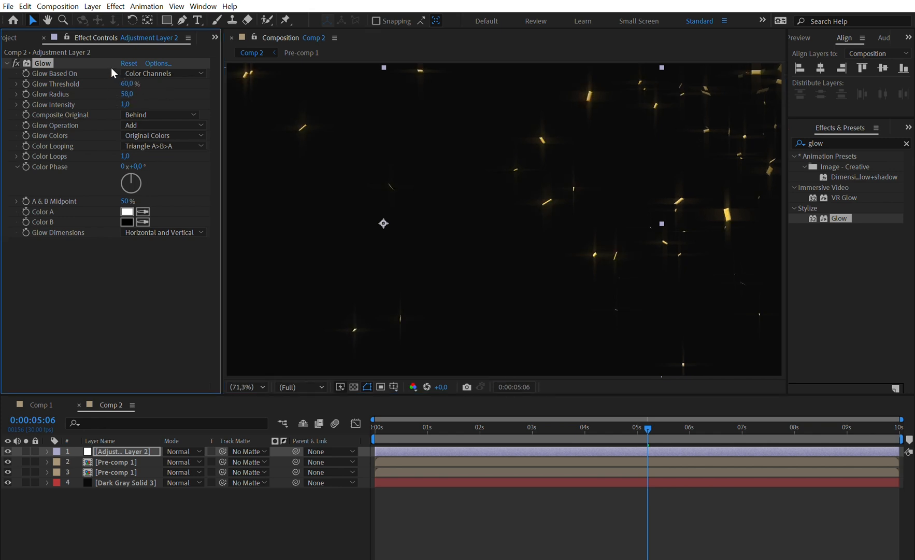
{"action": "left_click_drag", "start_coordinate": [126, 94], "coordinate": [175, 95]}
{"action": "type", "text": "5"}
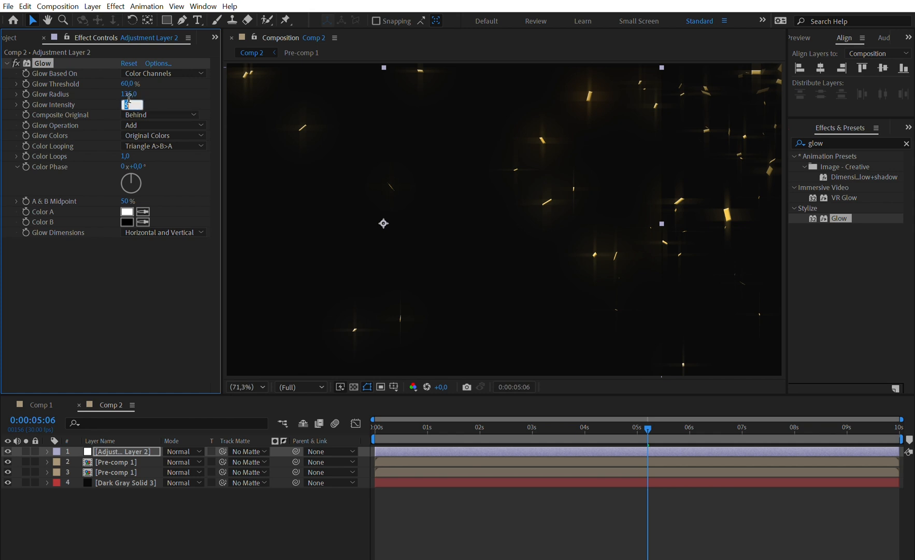
{"action": "type", "text": "2.0"}
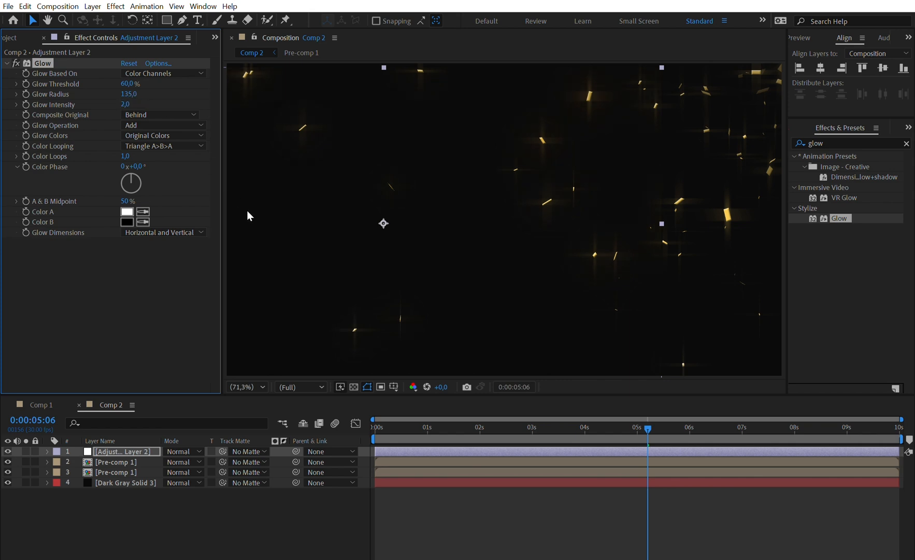
{"action": "mouse_move", "coordinate": [270, 263]}
{"action": "type", "text": "bright"}
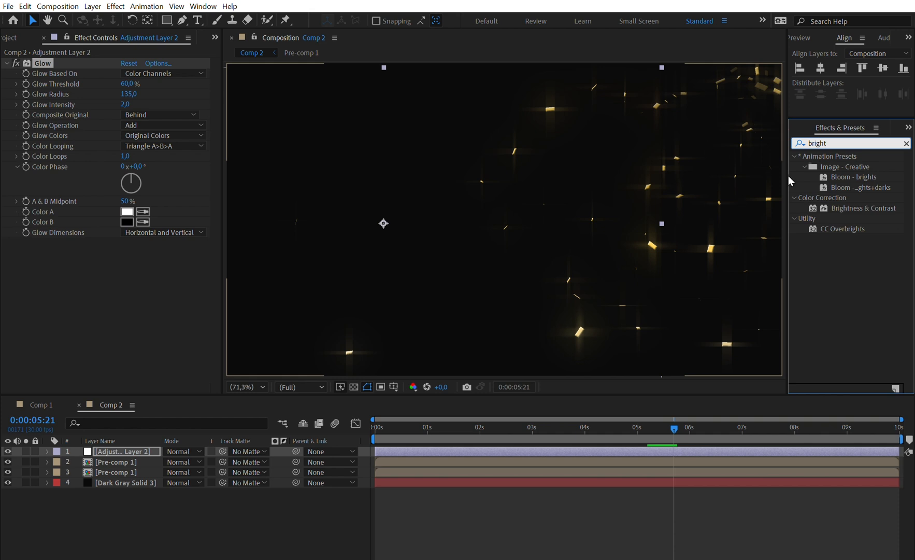
Apply Brightness & Contrast to the adjustment layer at brightness 37 and contrast 56.
{"action": "double_click", "coordinate": [865, 207]}
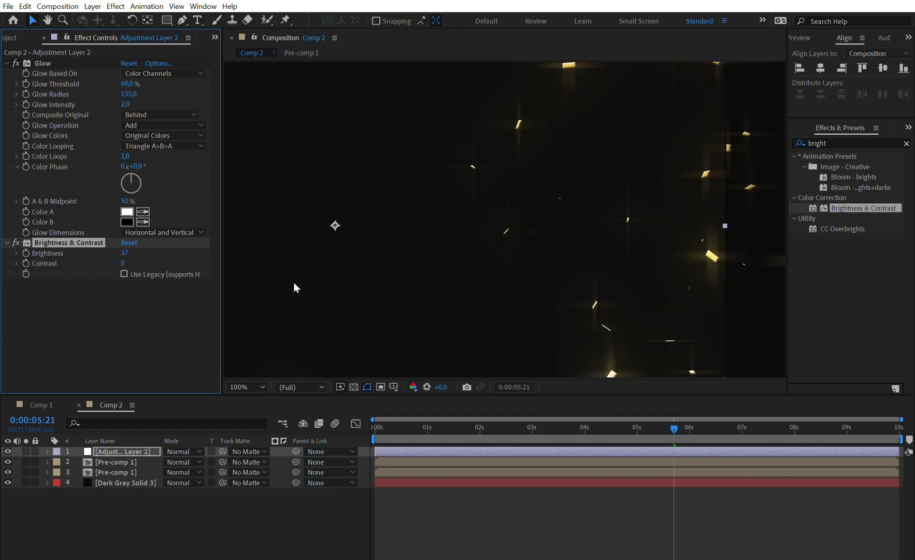
{"action": "left_click", "coordinate": [242, 386]}
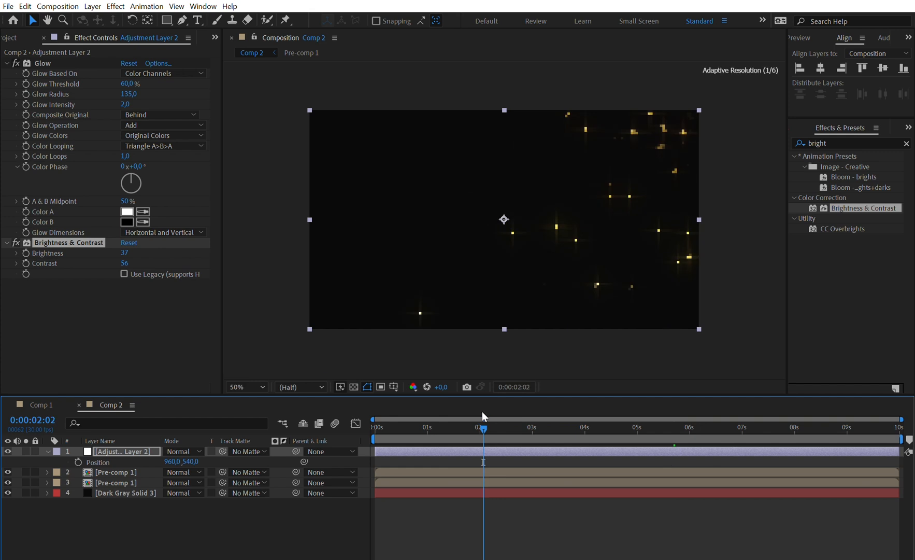
{"action": "left_click", "coordinate": [495, 427]}
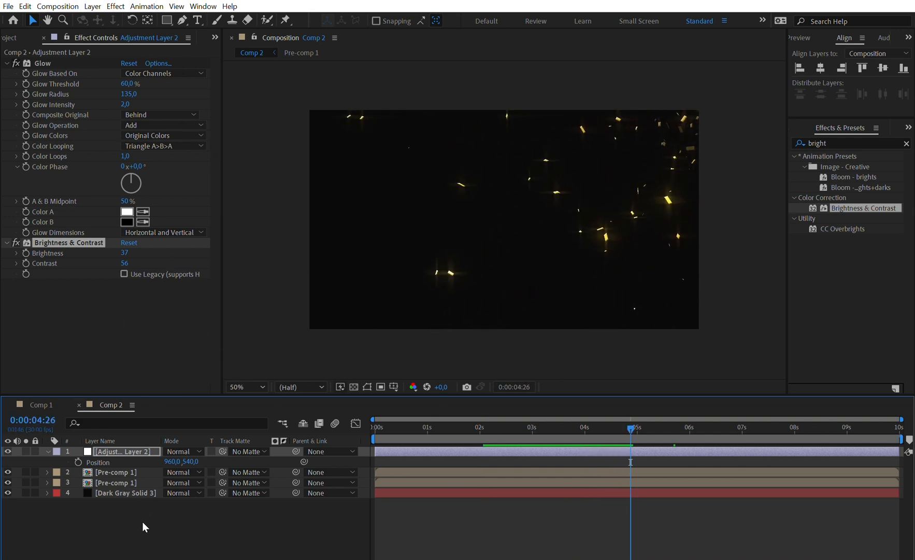
{"action": "left_click", "coordinate": [115, 472]}
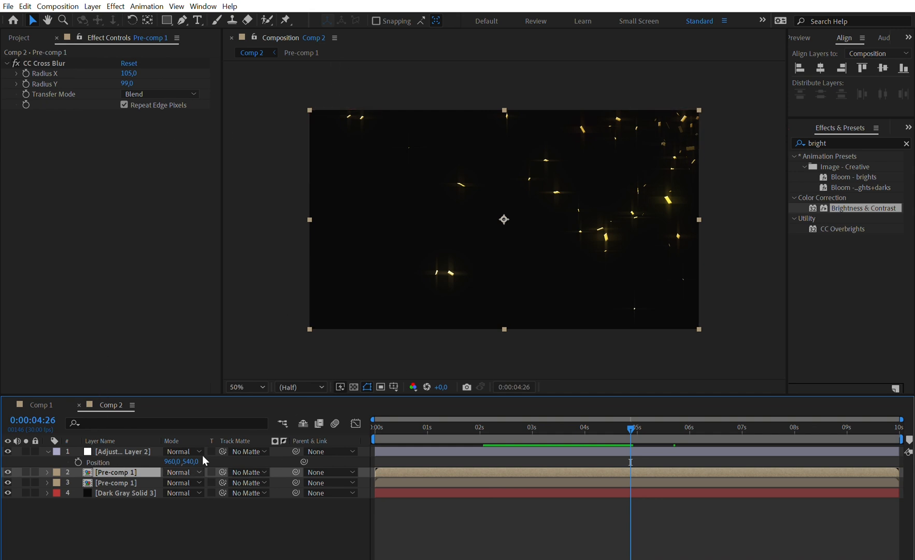
{"action": "mouse_move", "coordinate": [565, 417]}
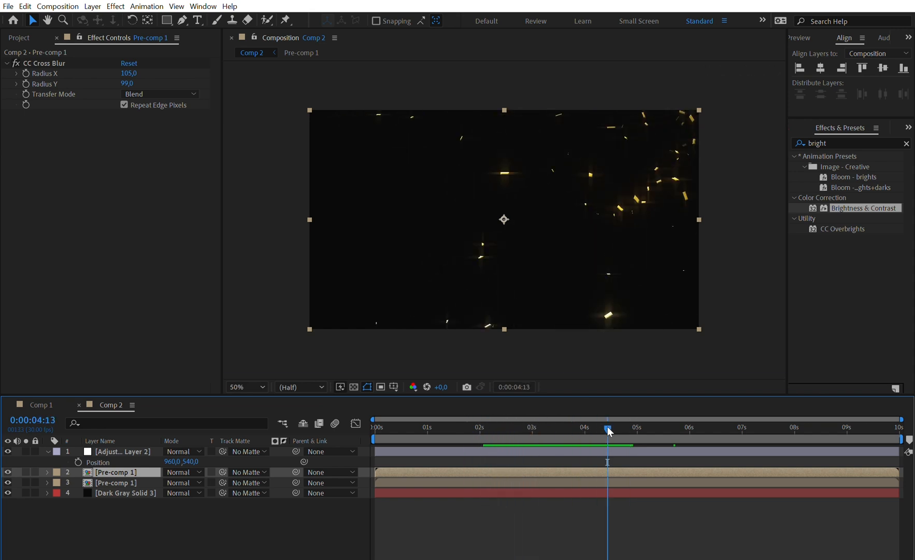
{"action": "mouse_move", "coordinate": [717, 171]}
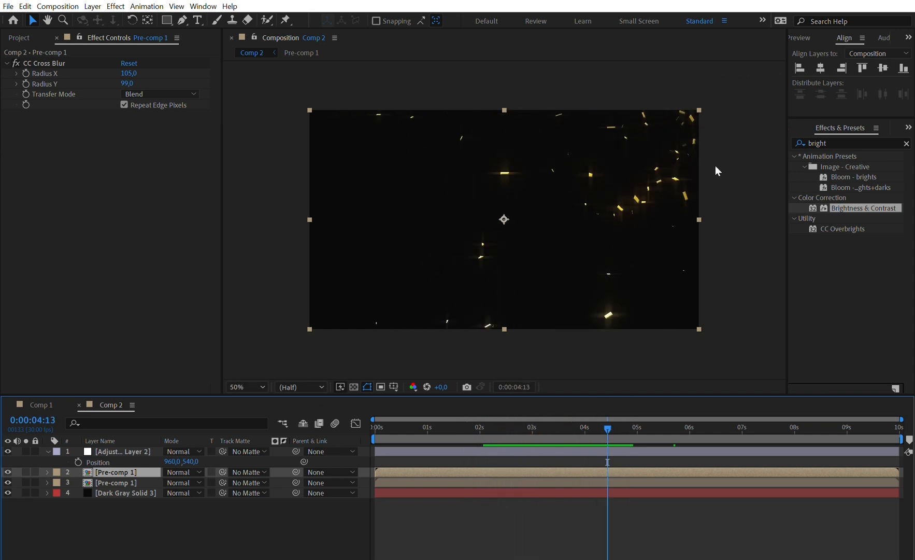